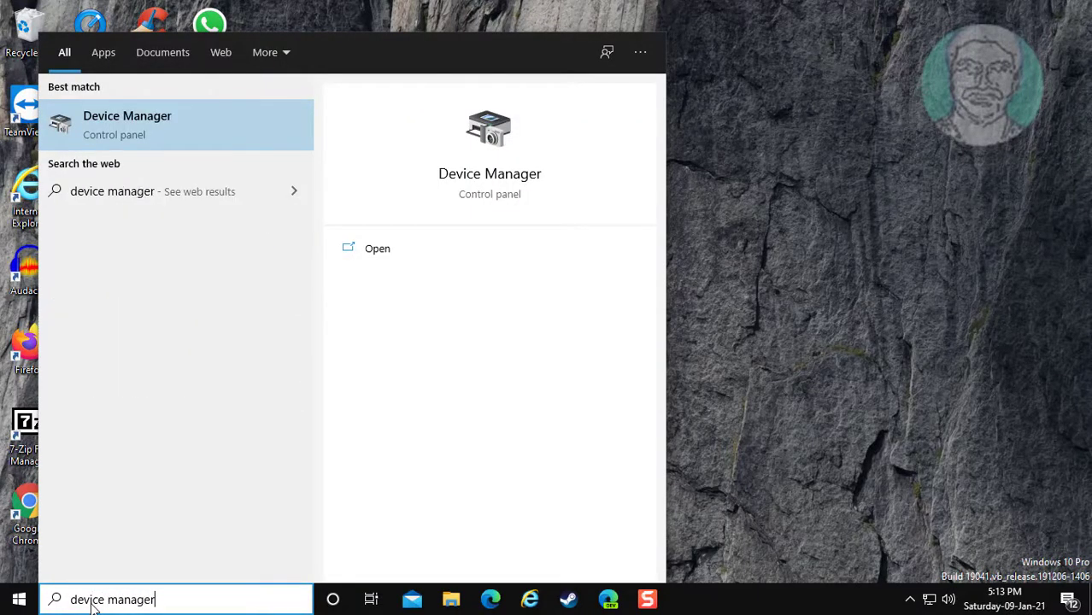
mouse_move(238, 177)
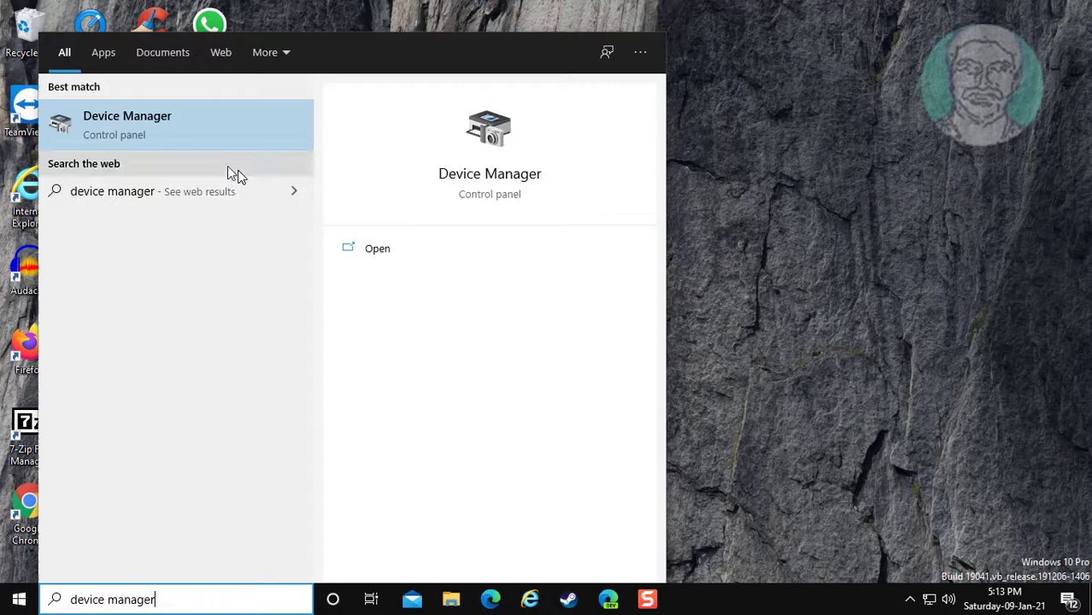
- Launch Device Manager from the 'device manager' search results
click(126, 124)
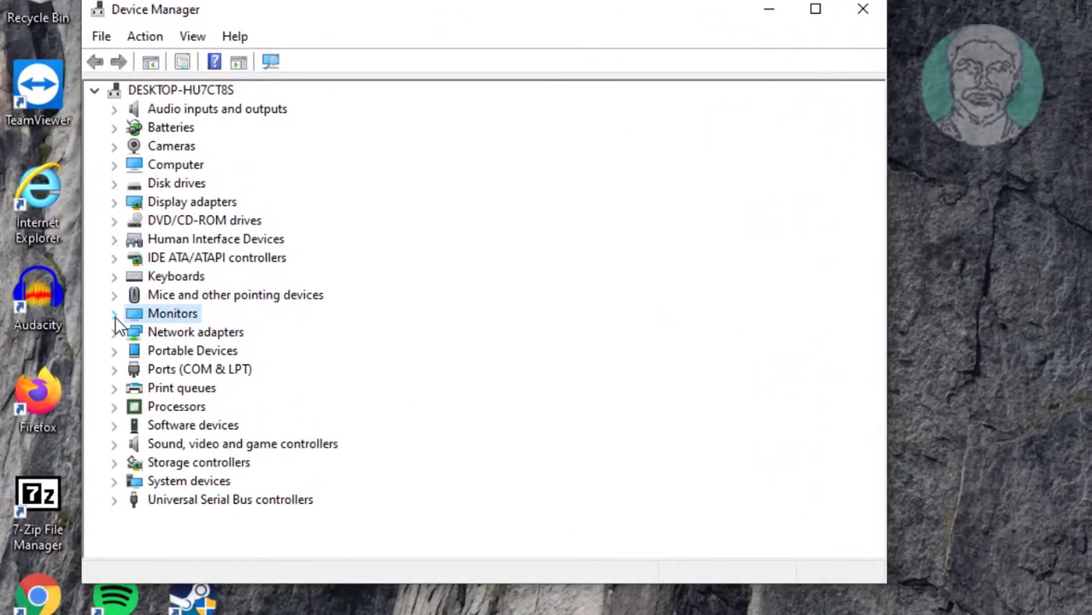
- Expand Monitors and right-click Generic Non-PnP Monitor for its context menu
click(115, 313)
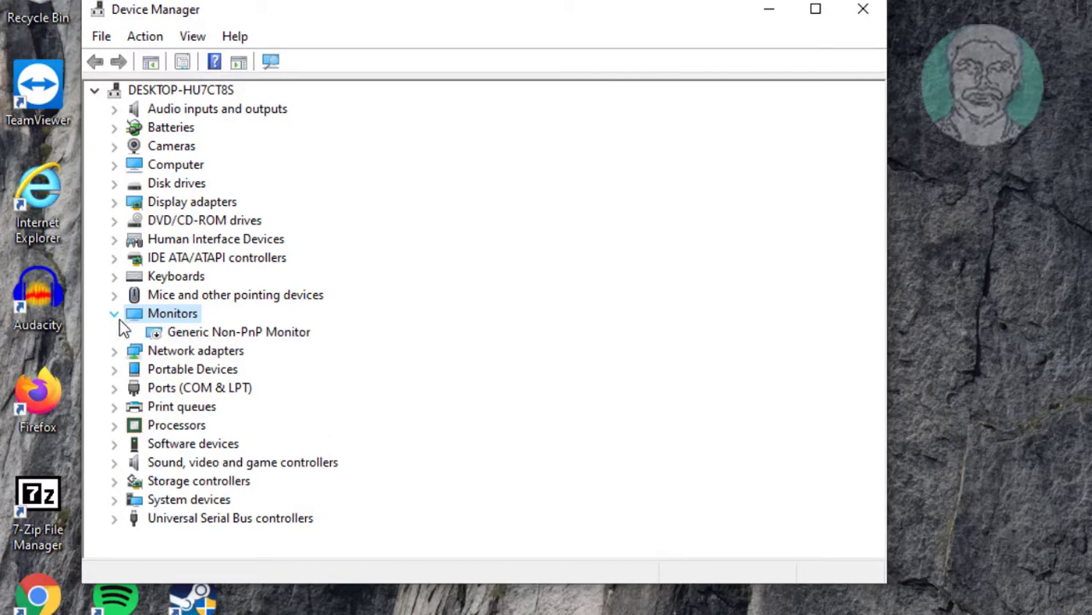
click(239, 331)
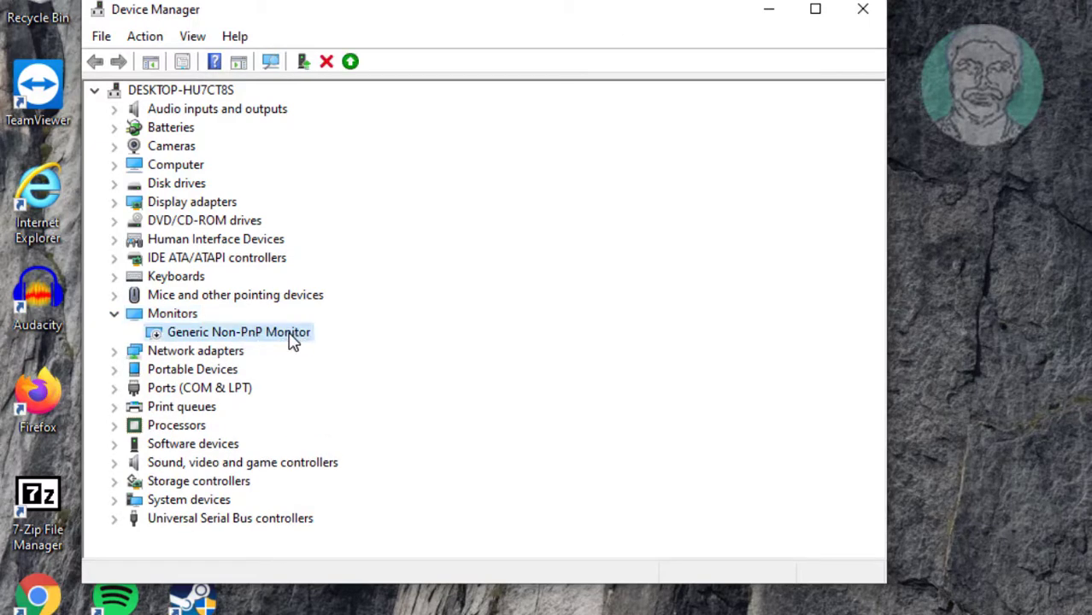
right_click(238, 332)
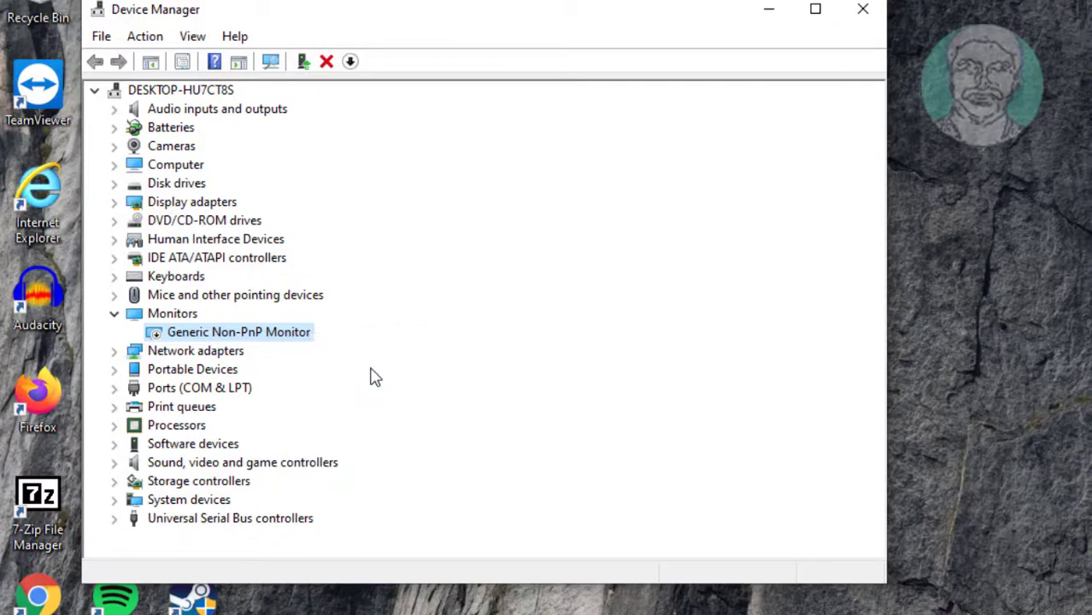
right_click(238, 331)
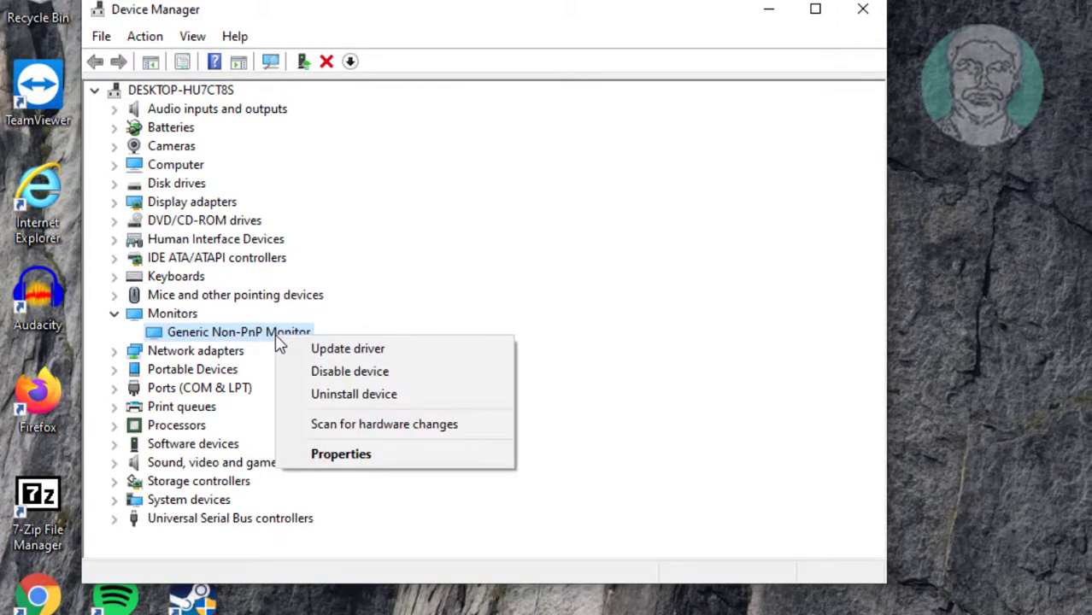
- Reinstall the Generic Non-PnP Monitor driver by picking it from the compatible list
click(347, 348)
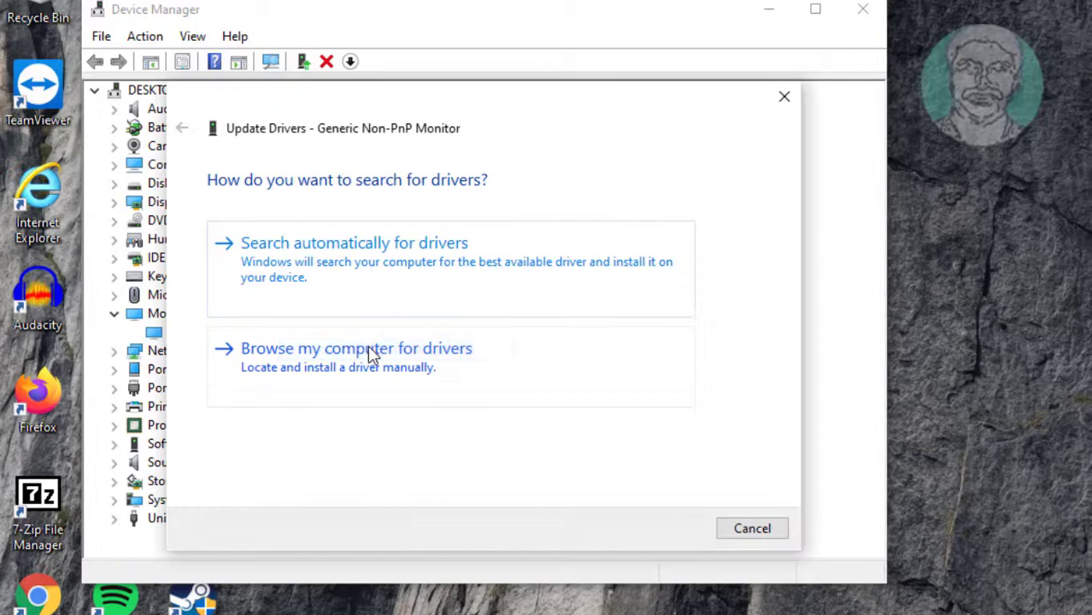
click(355, 348)
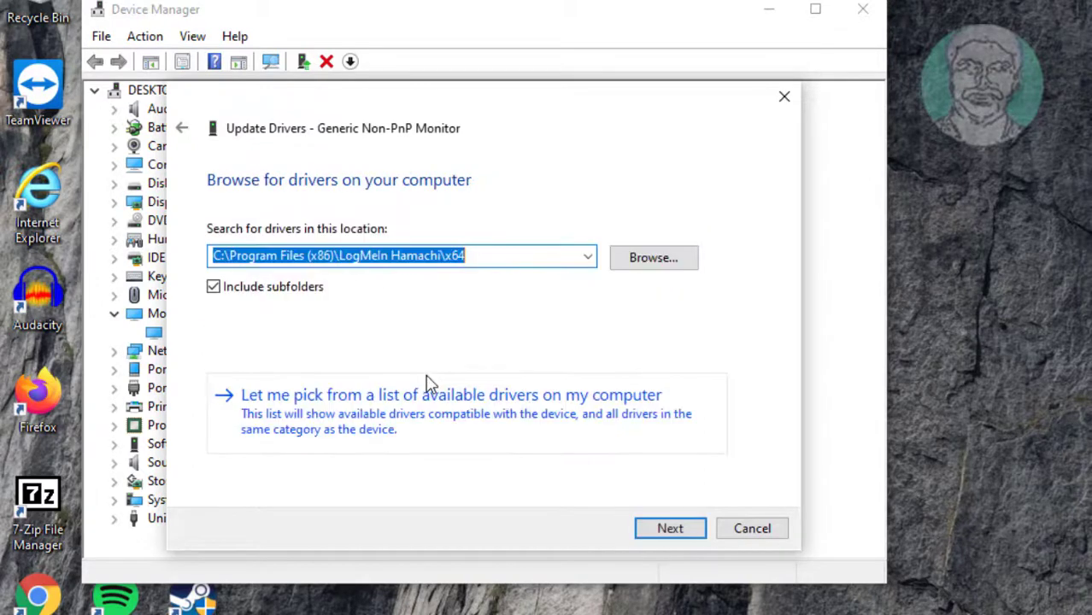
mouse_move(522, 418)
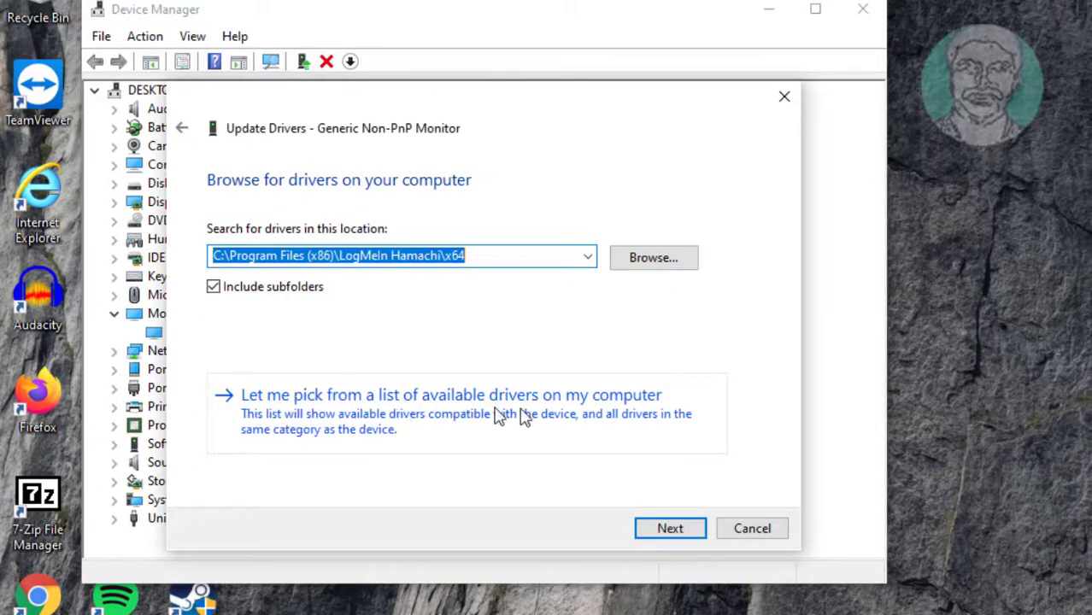
mouse_move(419, 409)
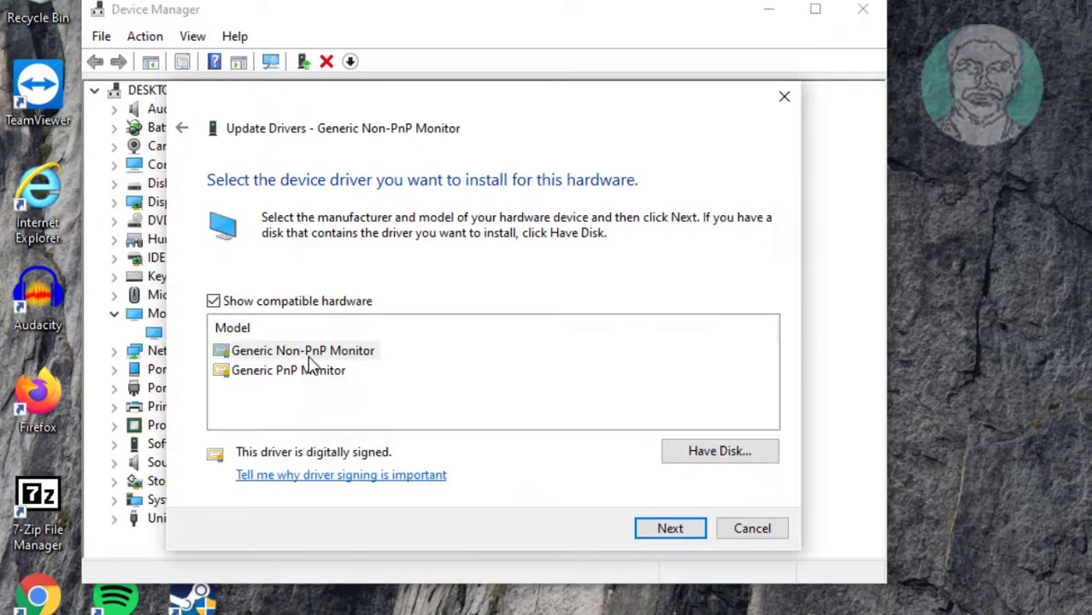
click(304, 350)
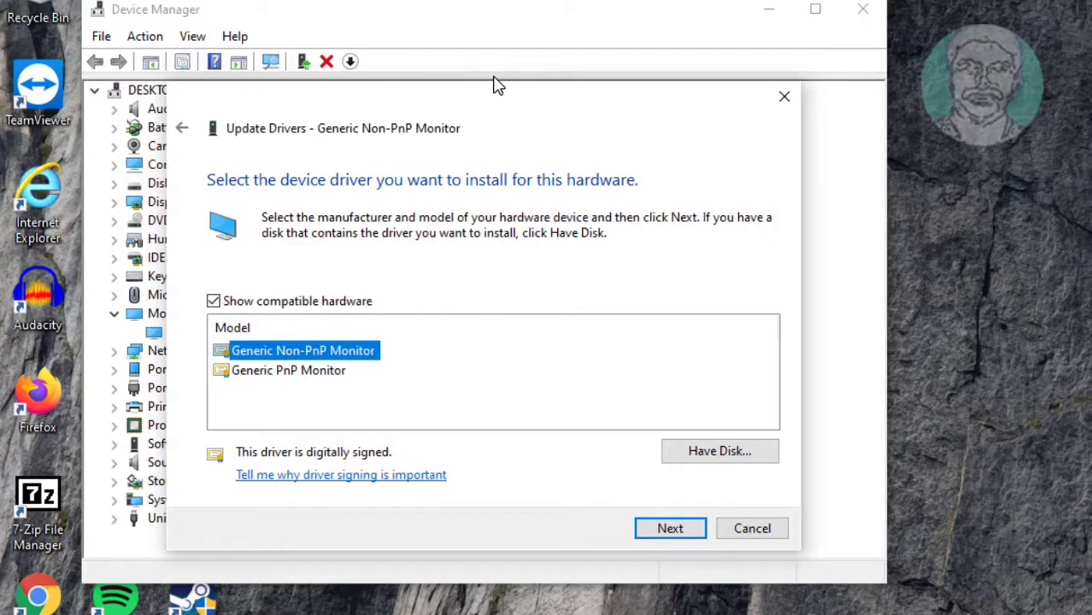
mouse_move(415, 355)
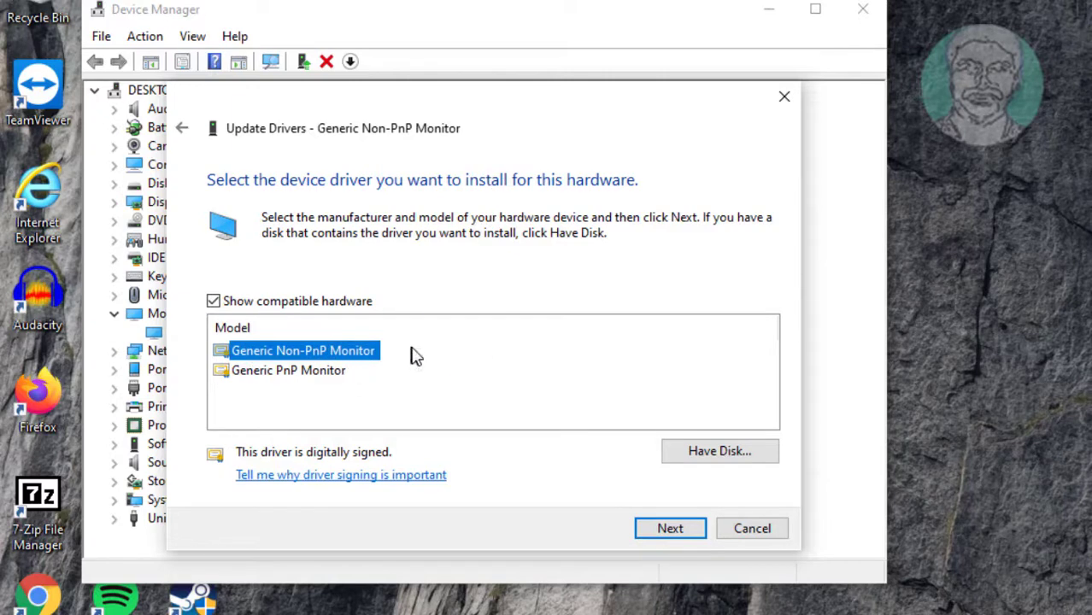
click(670, 528)
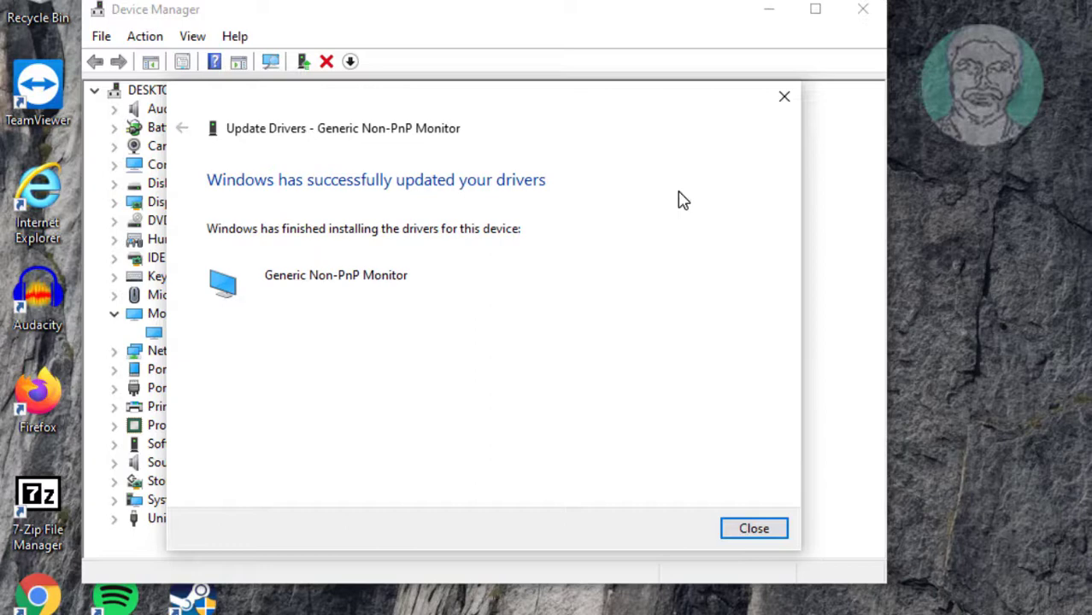
click(753, 528)
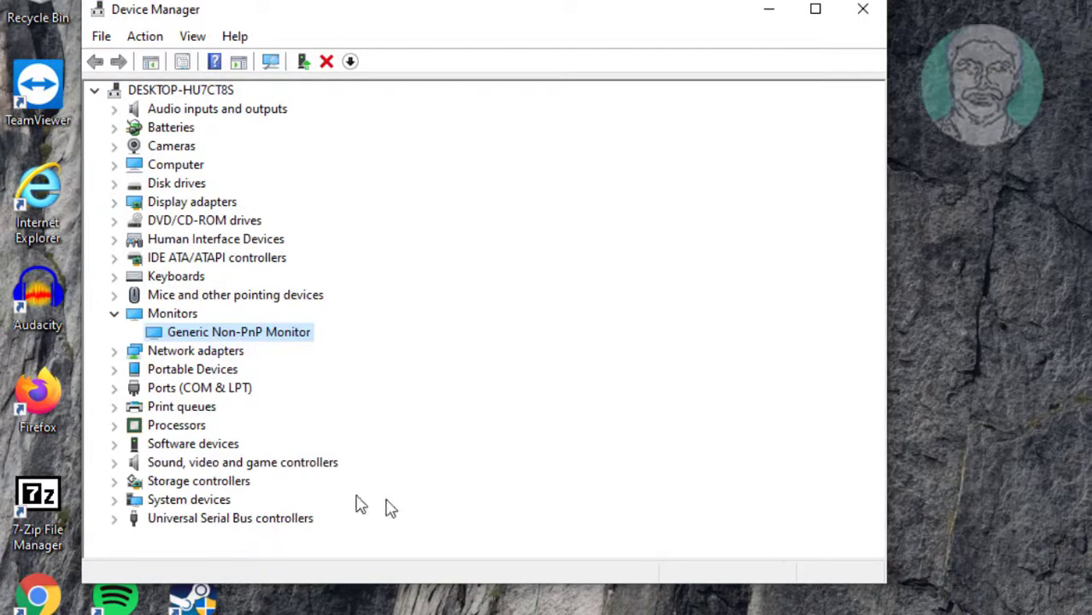
mouse_move(124, 218)
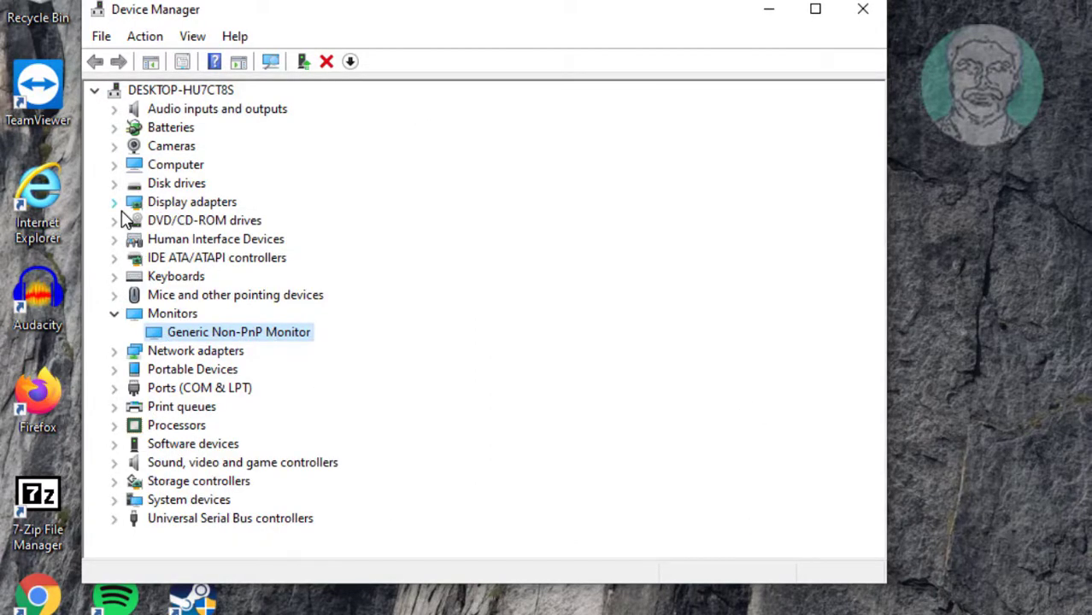
- Expand Display adapters and right-click VMware SVGA 3D for its context menu
click(114, 201)
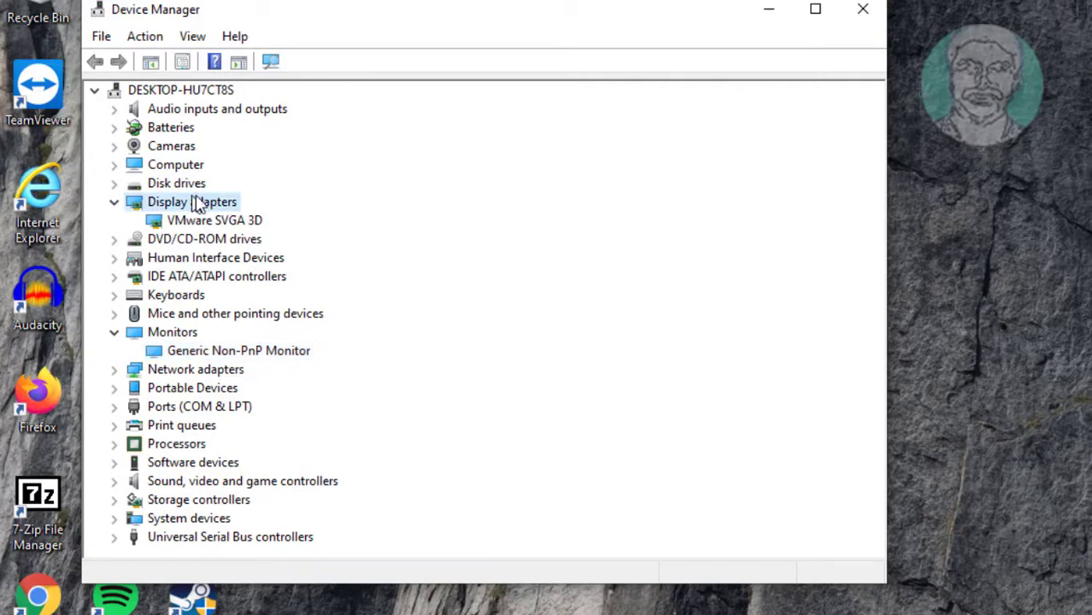
click(215, 220)
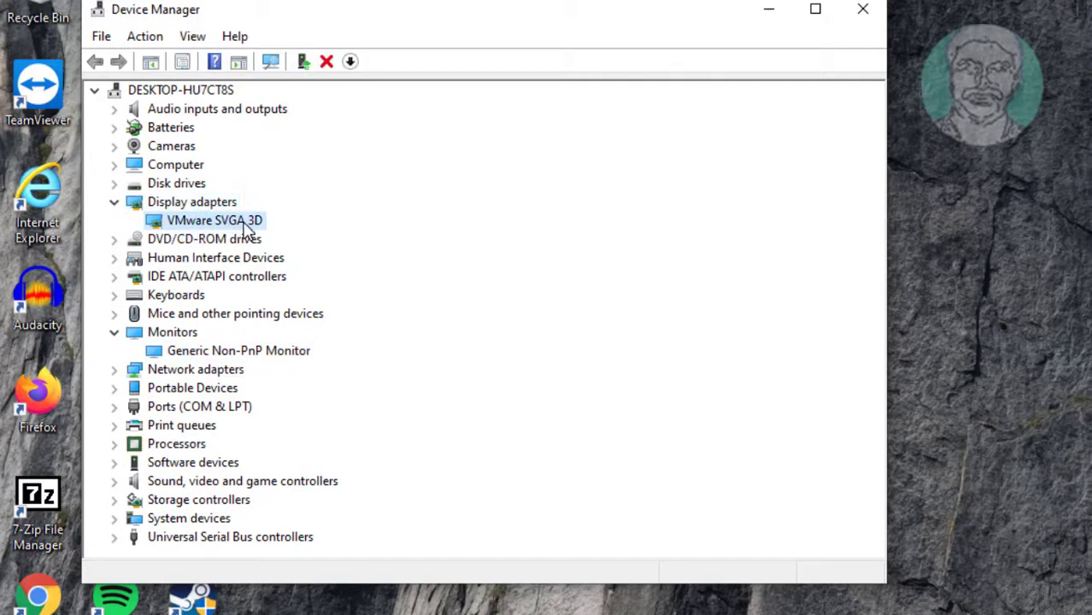
right_click(214, 220)
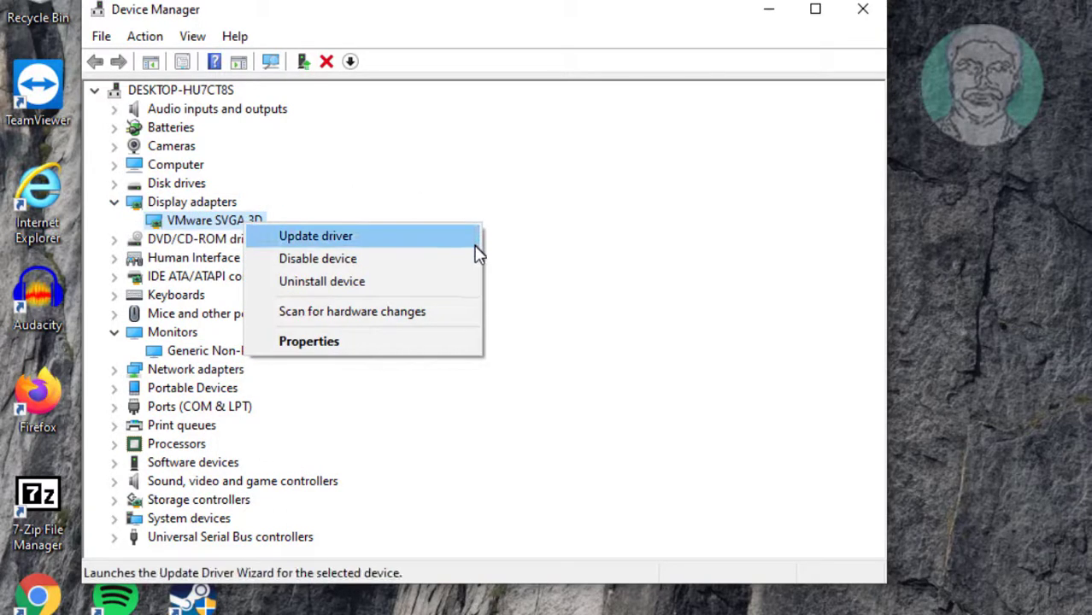
mouse_move(329, 236)
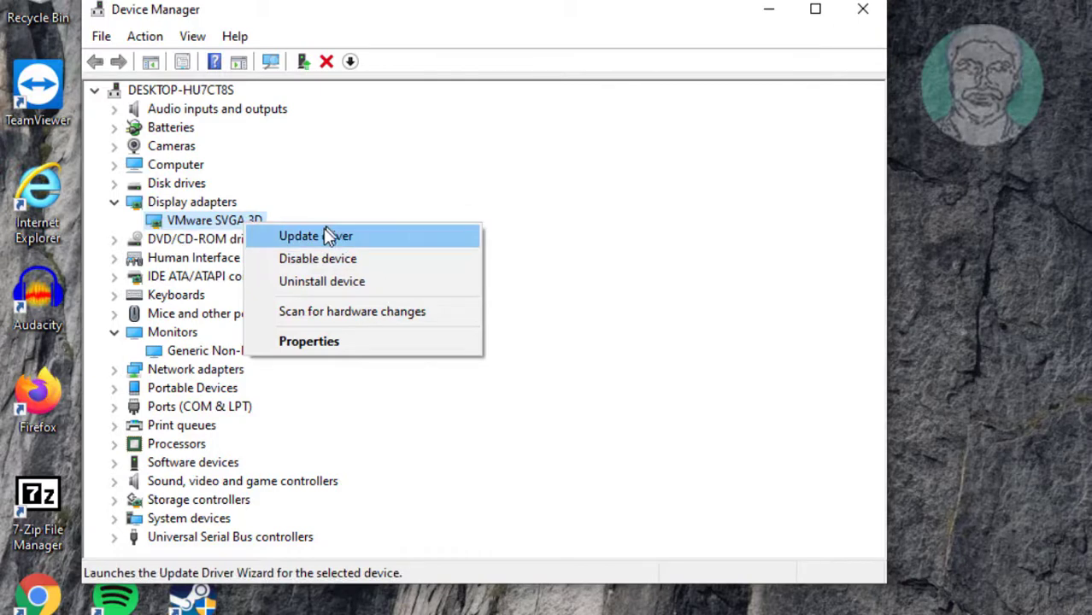
- Install the Microsoft Basic Display Adapter driver for the display adapter, then close Device Manager
click(315, 236)
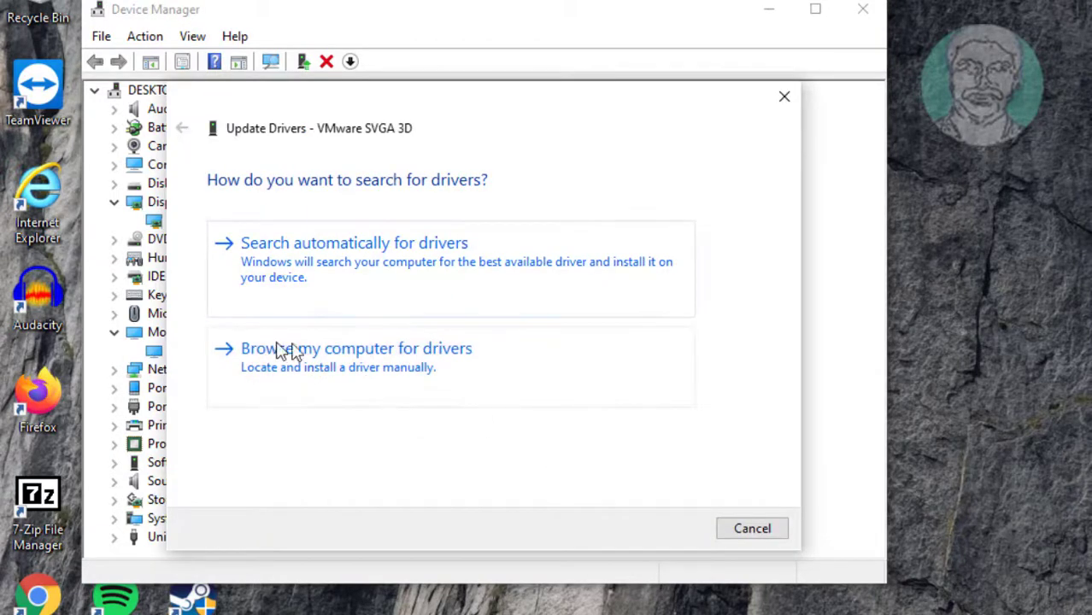
click(355, 348)
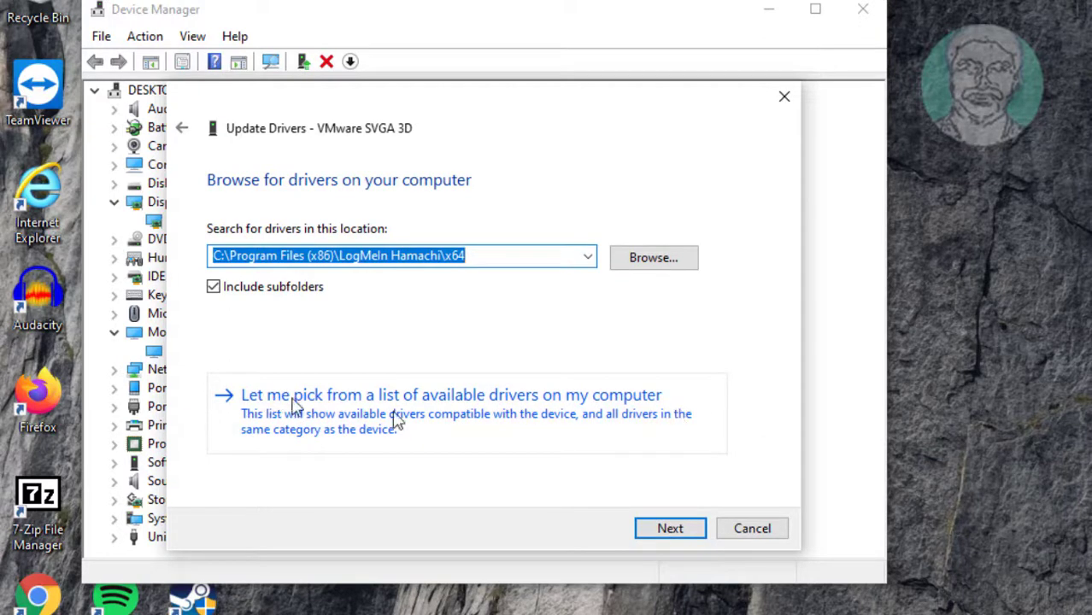
click(450, 394)
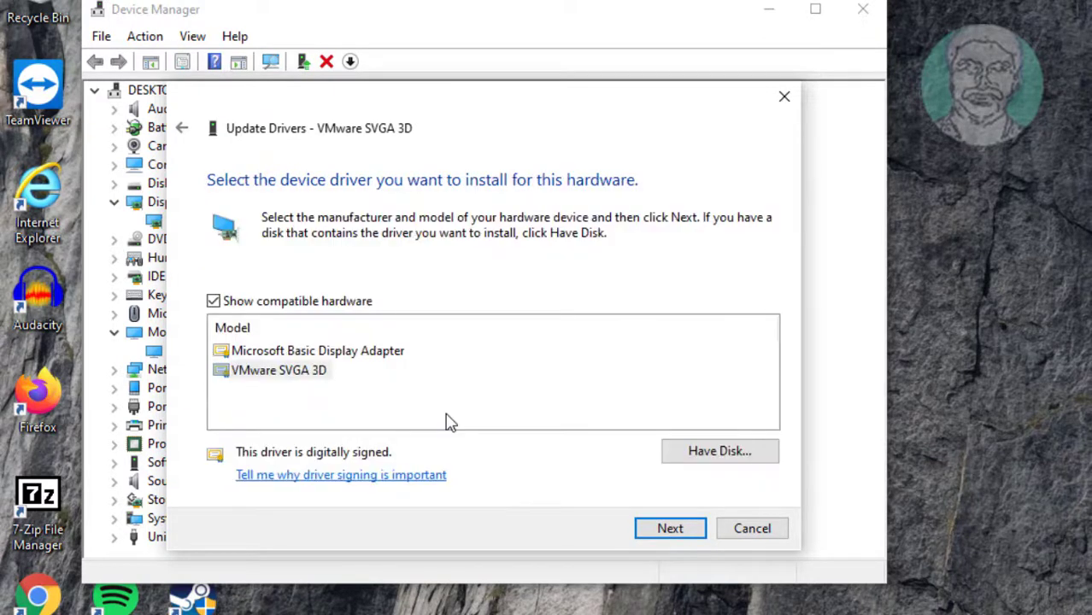
click(318, 351)
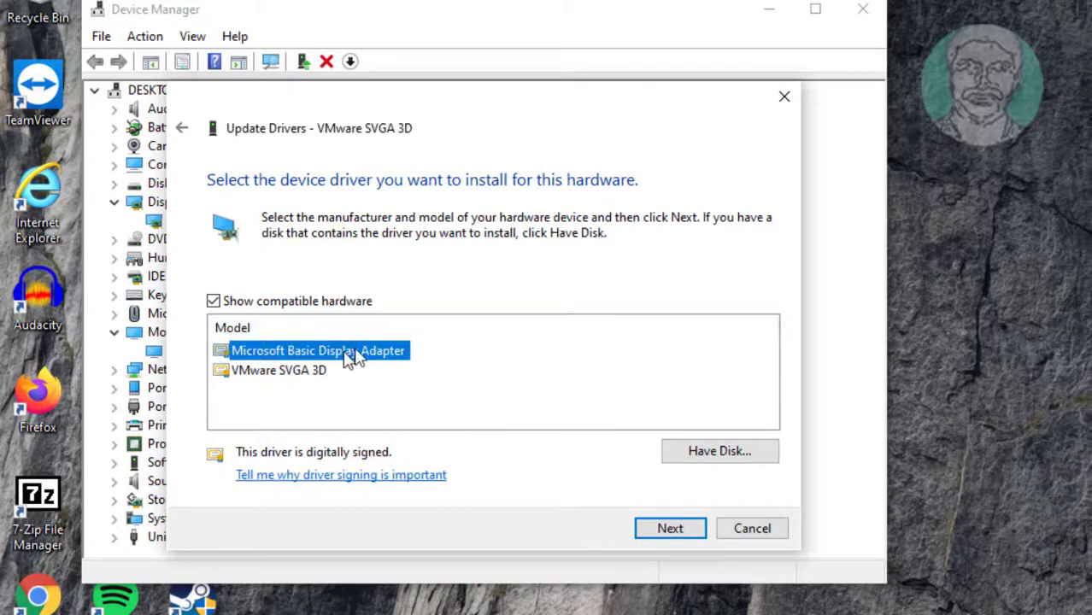
mouse_move(461, 367)
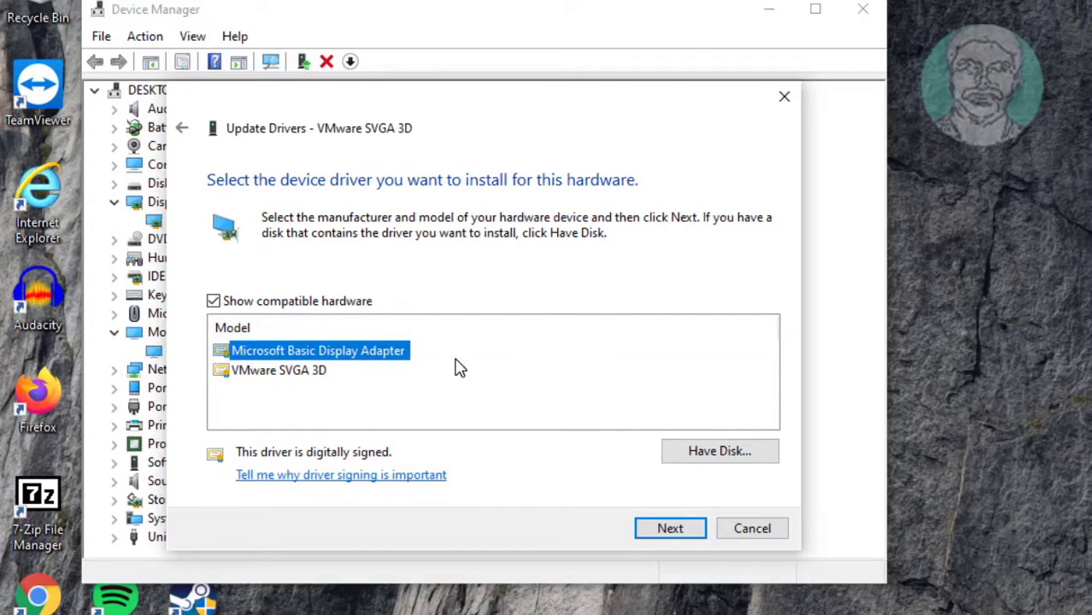
click(670, 529)
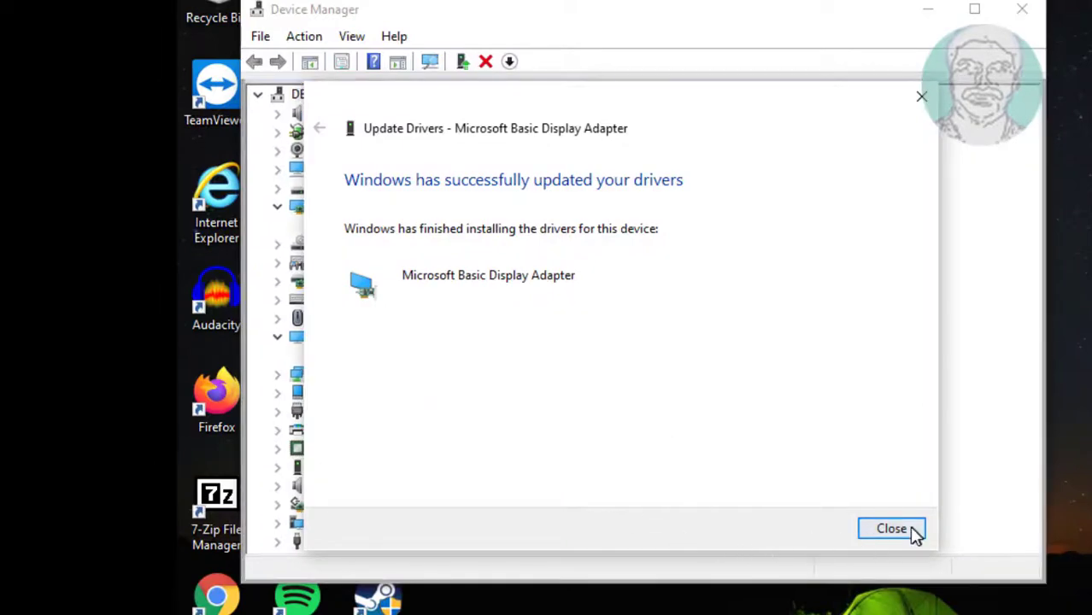
click(891, 529)
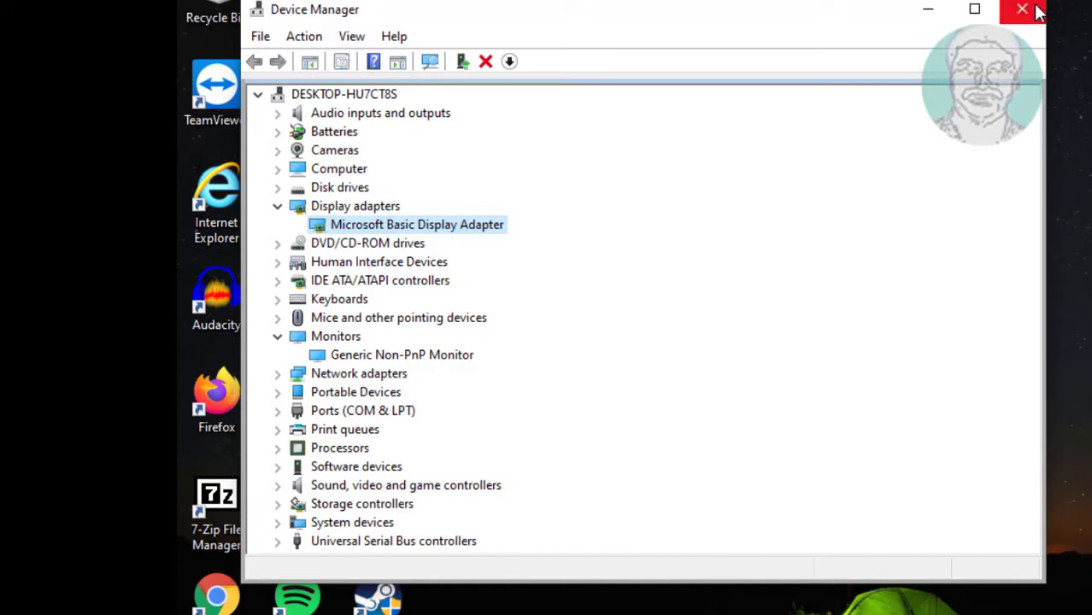
click(1022, 10)
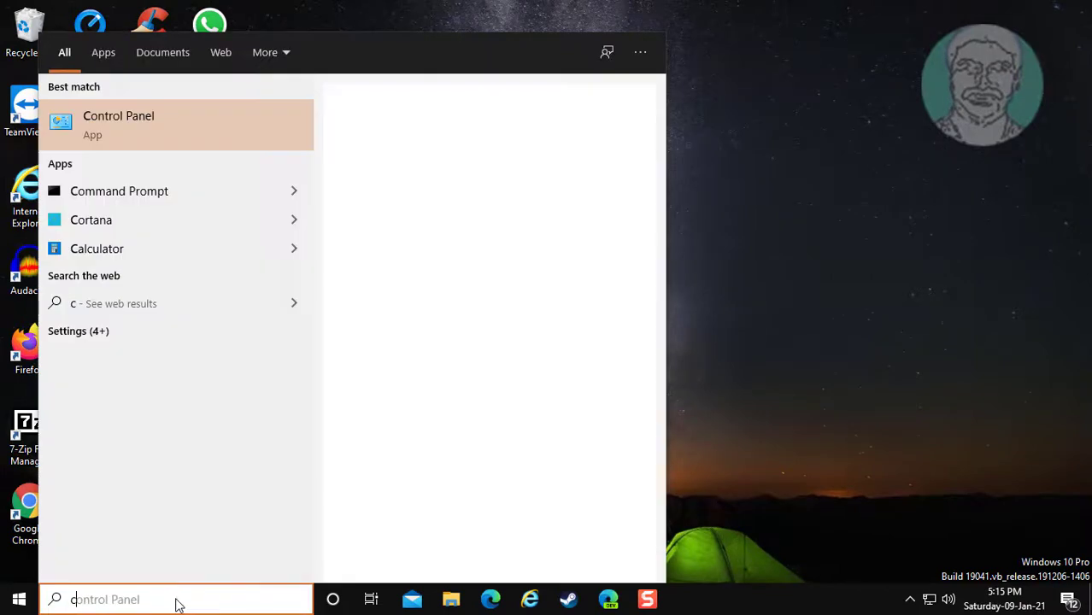
- Search for cmd and launch Command Prompt as administrator
text(cmd)
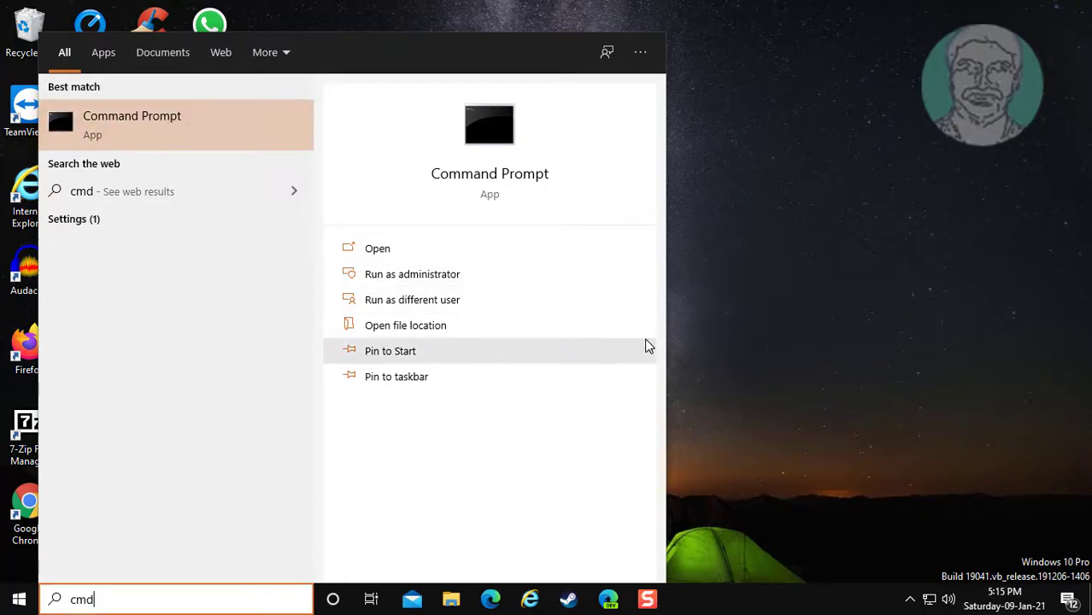
click(412, 274)
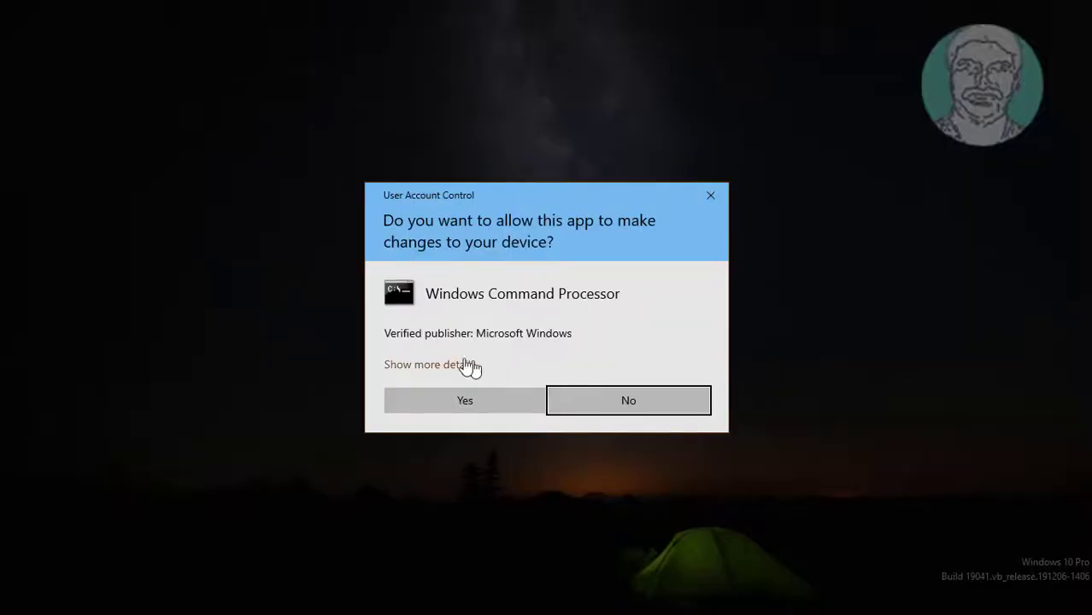
- Approve elevation and enter sfc /scanfile=c:\windows\system32\ieframe.dll
click(464, 400)
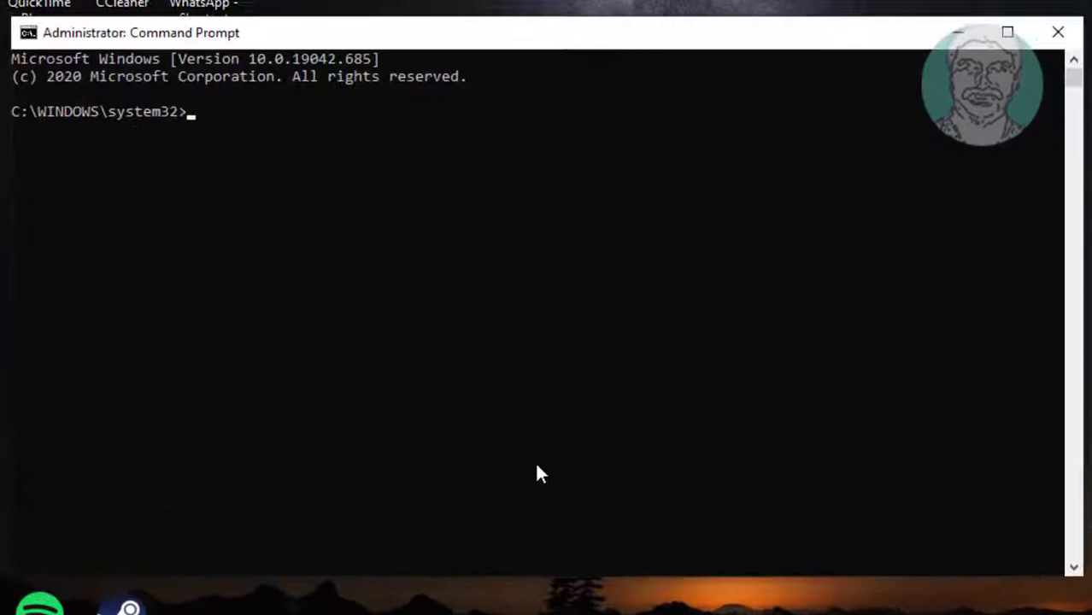
text(s)
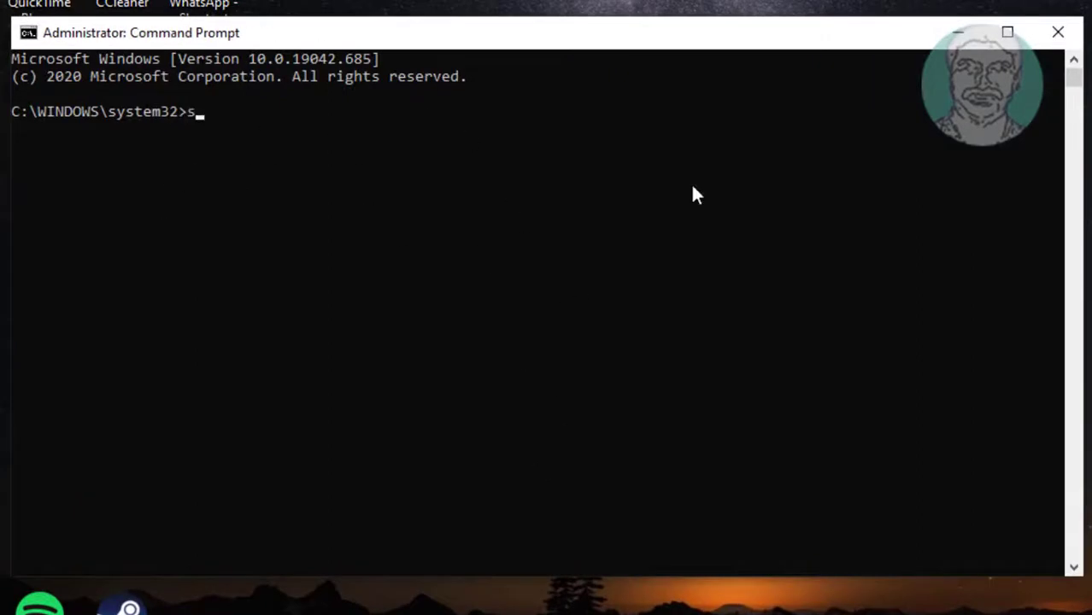
text(fc)
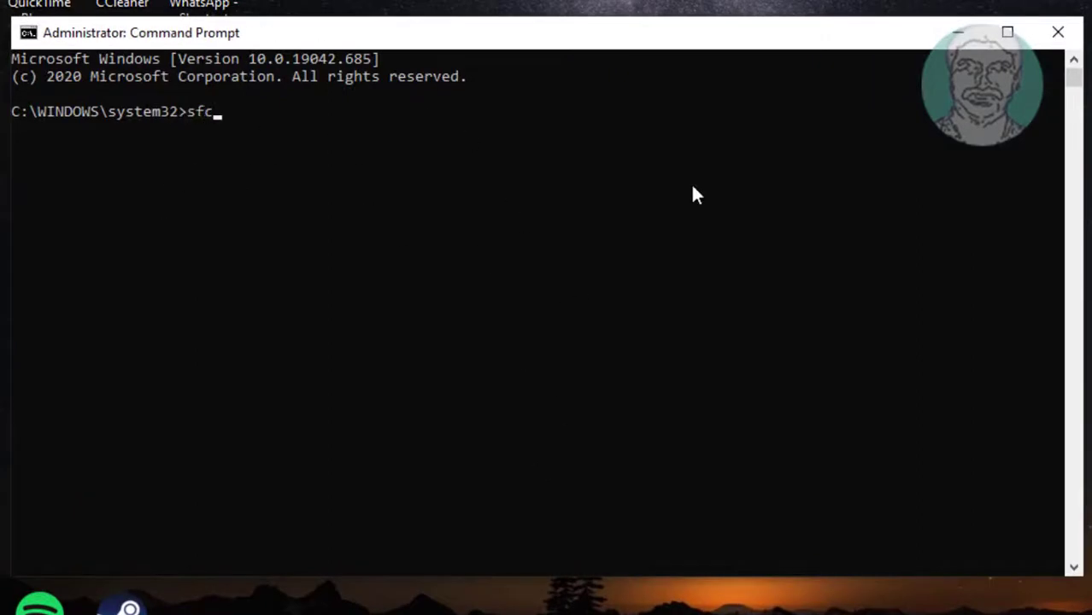
text(/sca)
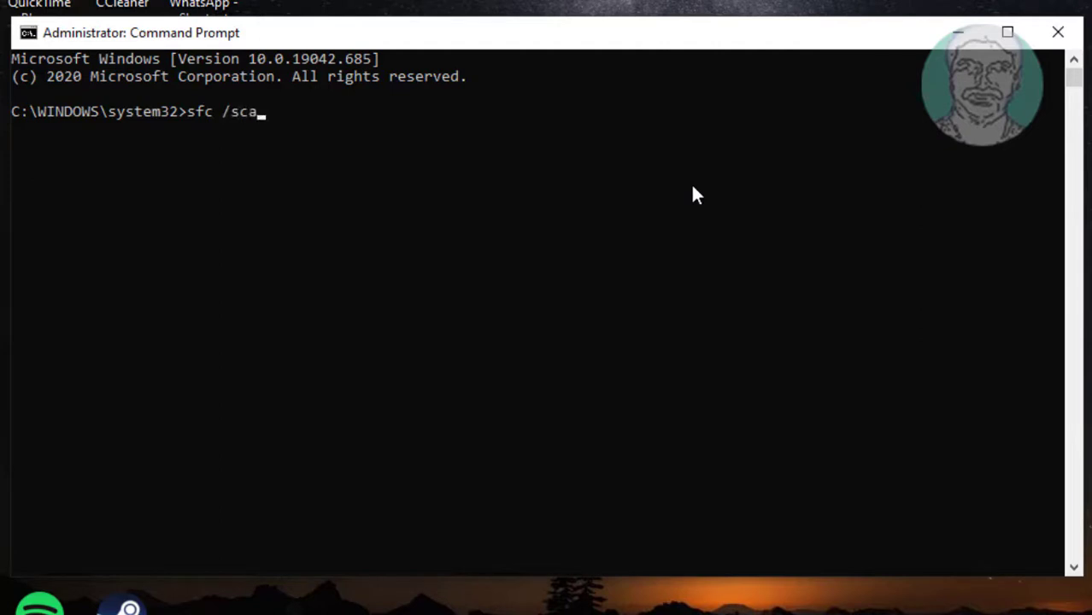
text(nfile)
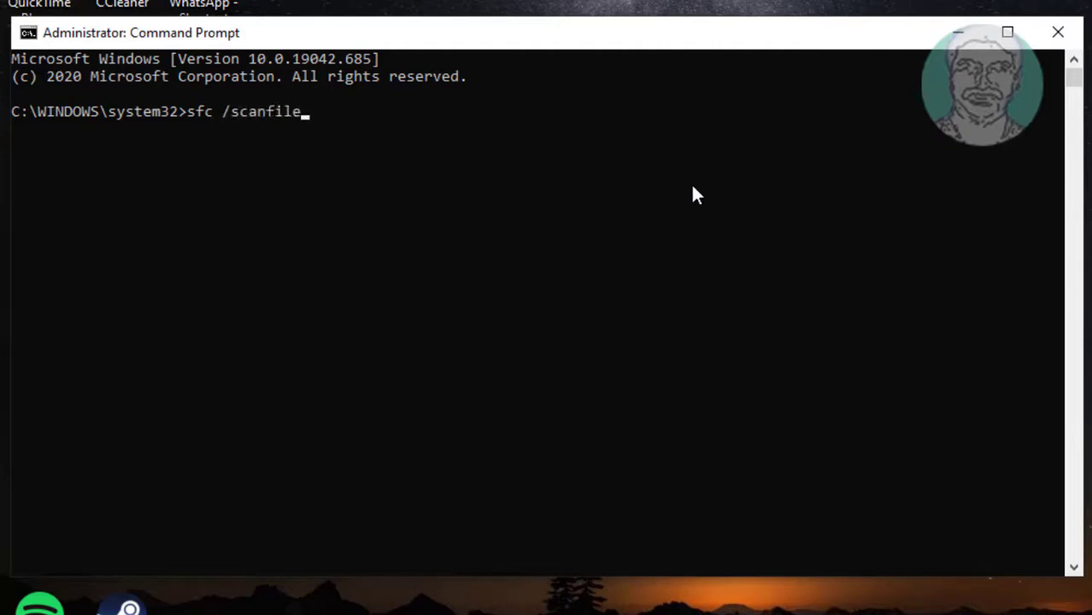
text(=c)
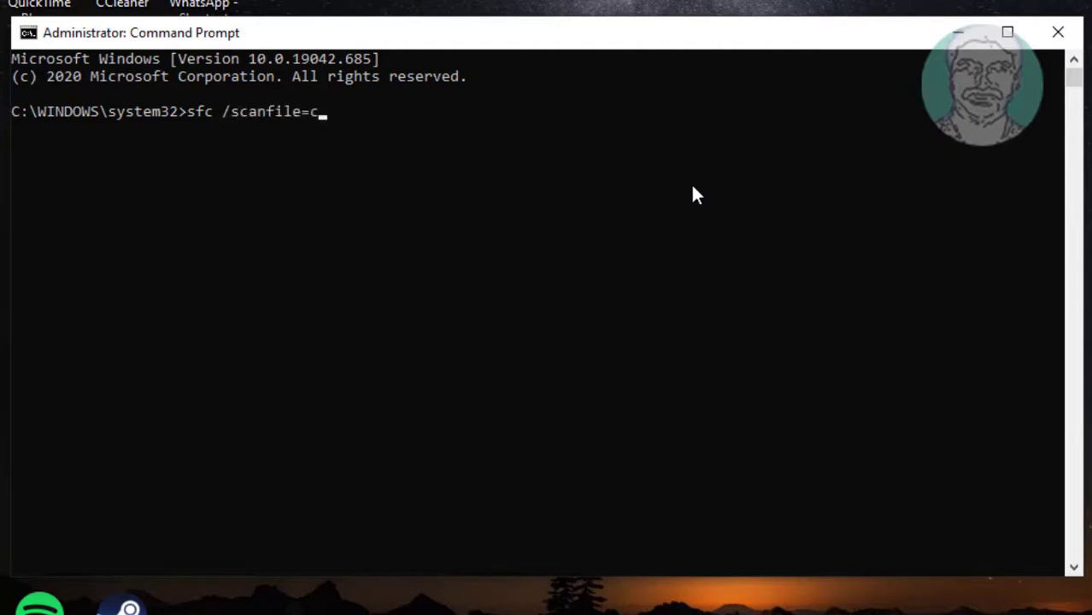
text(:\wi)
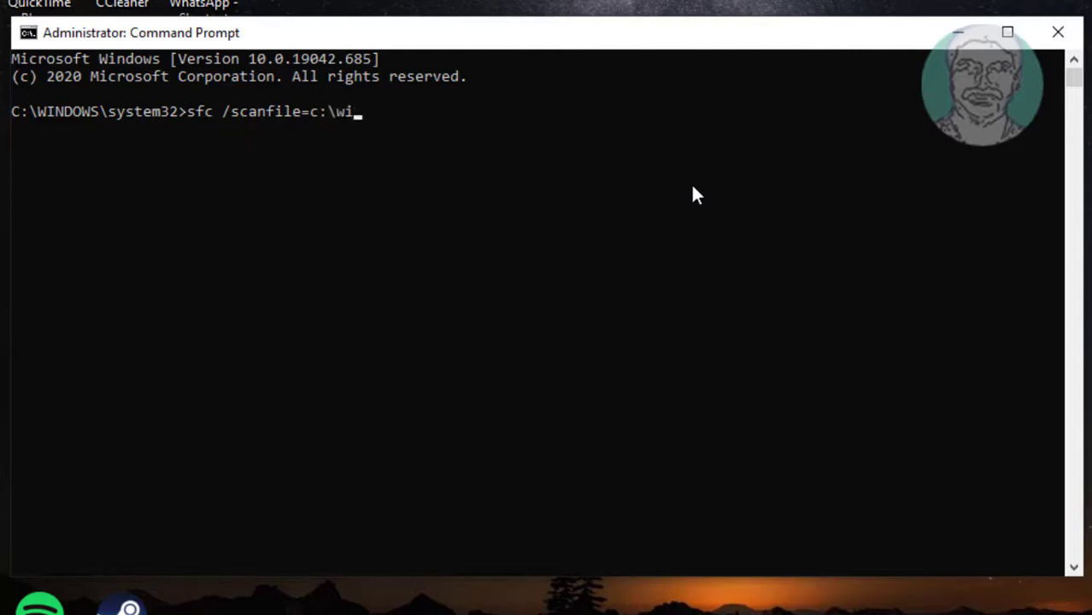
text(ndows\)
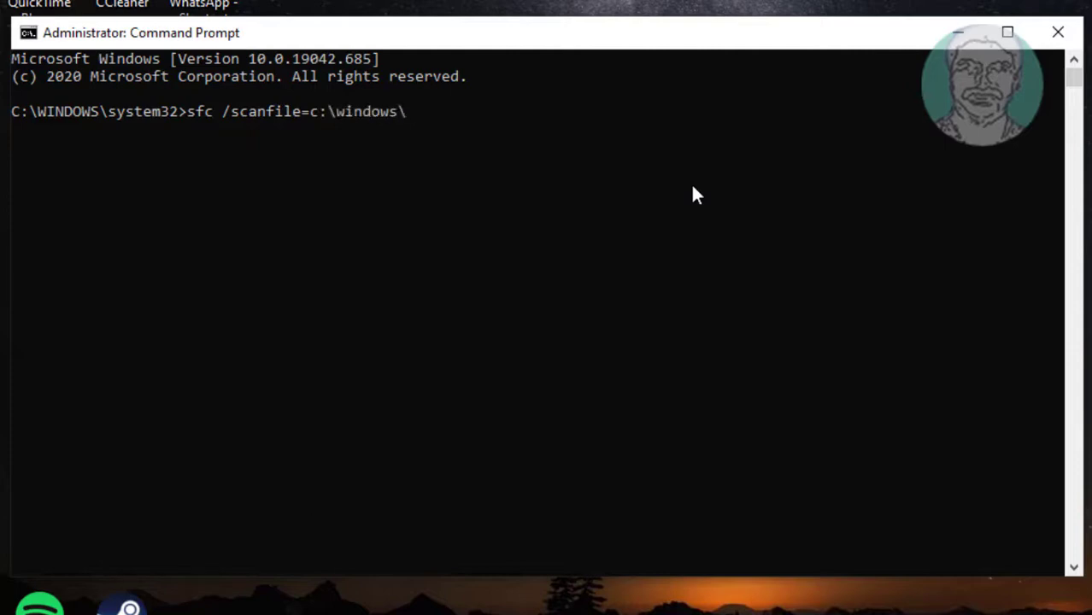
text(system32\)
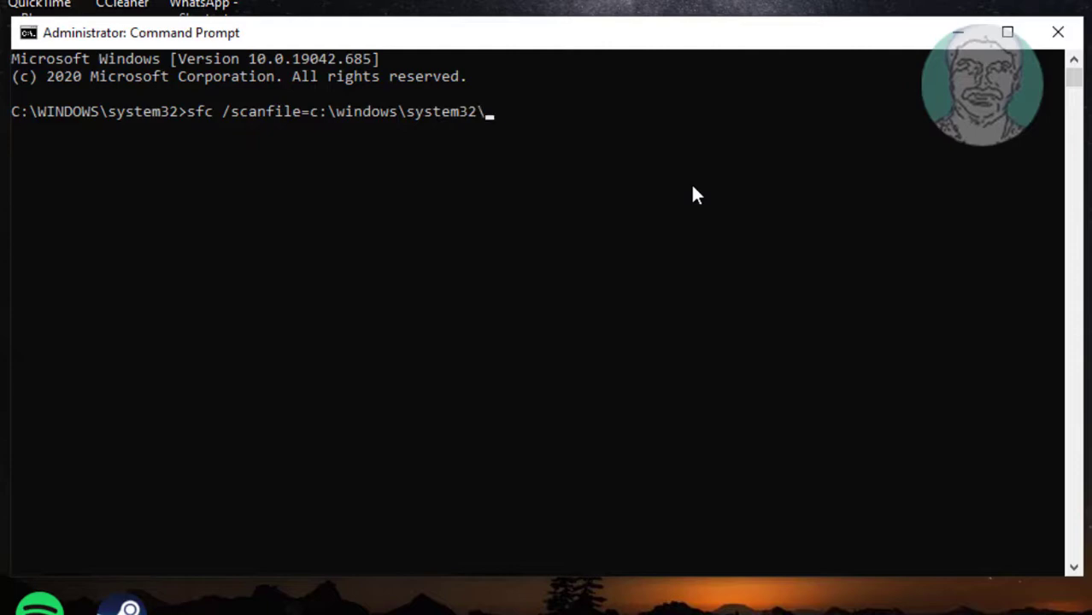
text(ieframe)
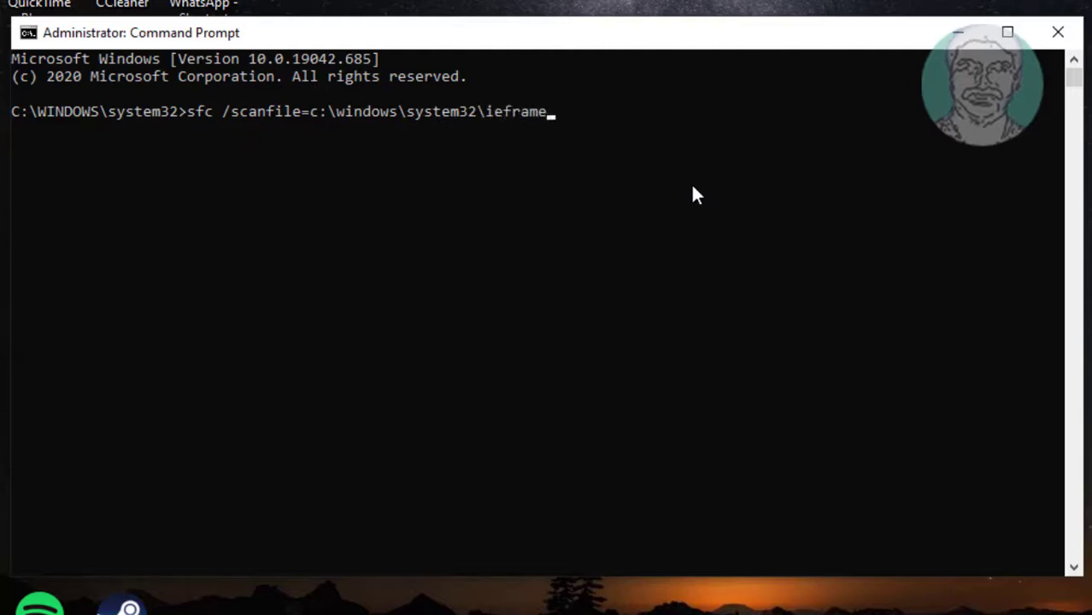
text(.dll)
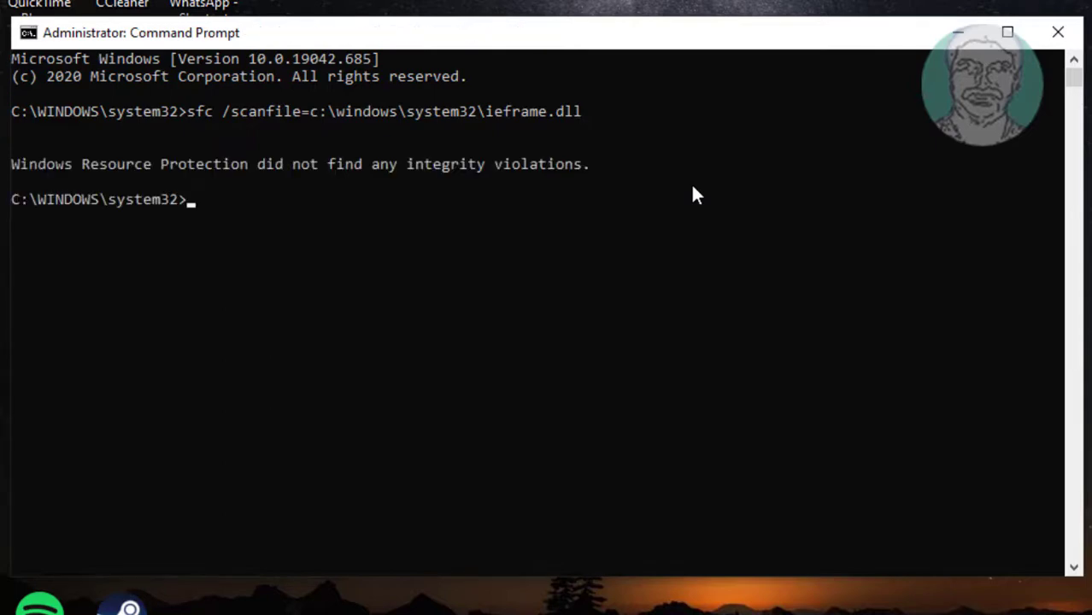
mouse_move(679, 228)
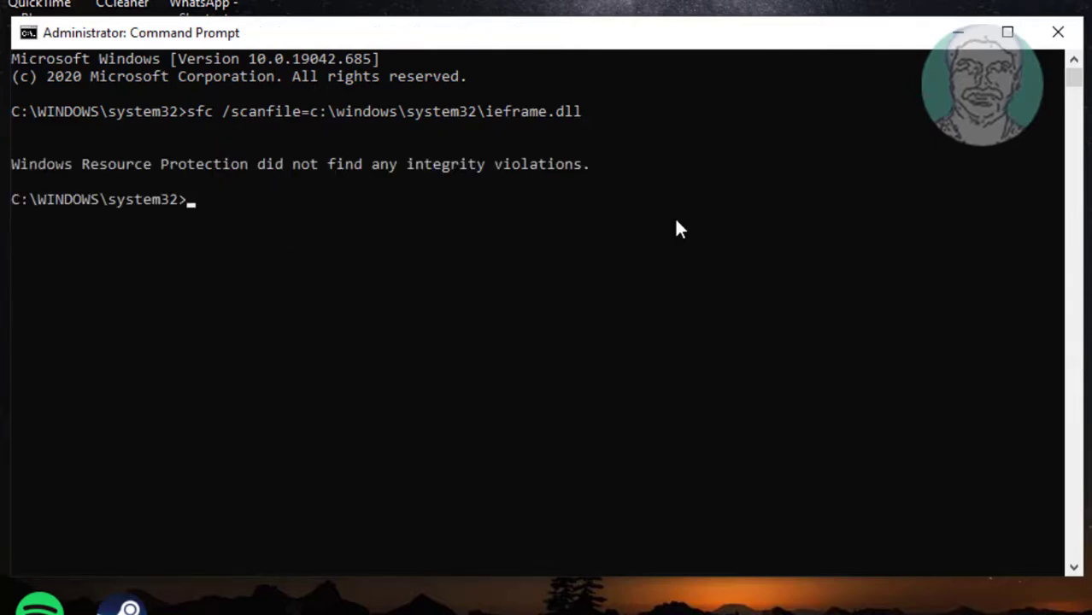
- Run sfc /verifyfile=c:\windows\system32\ieframe.dll
text(sfc)
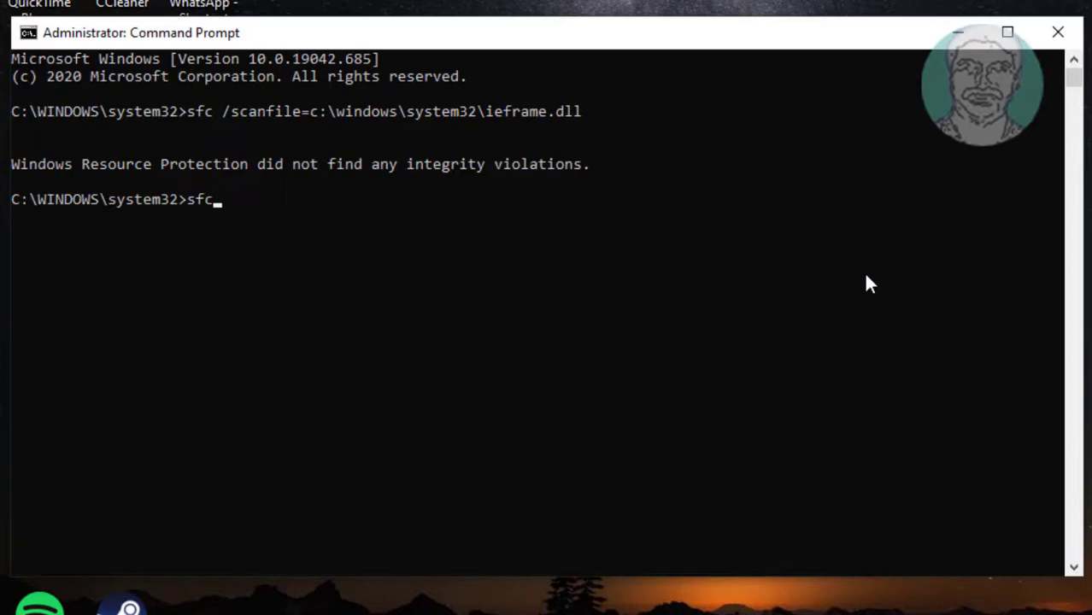
text(/verifyfil)
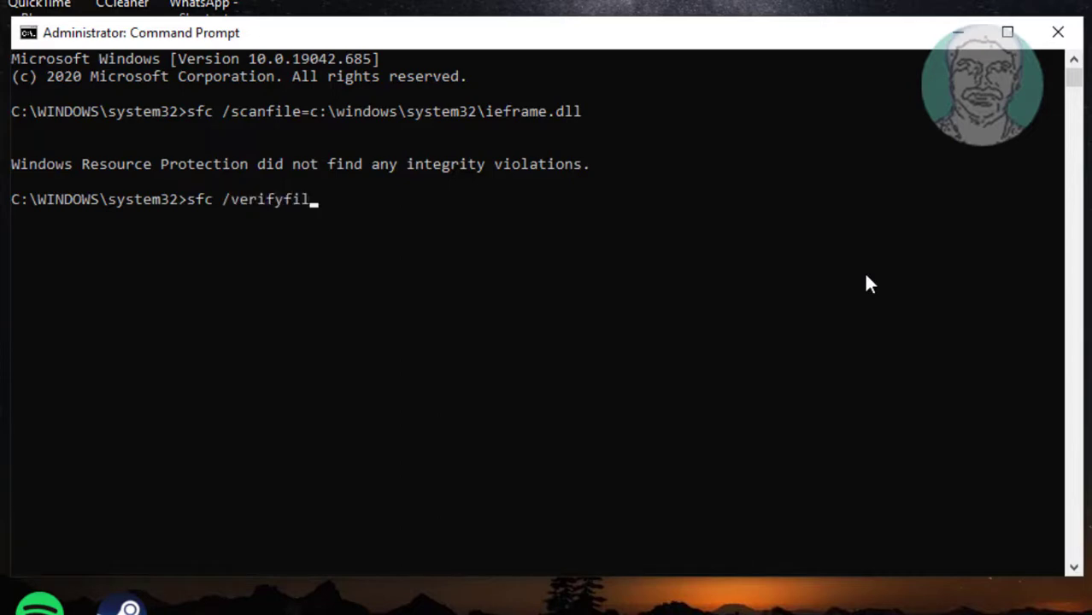
text(e=)
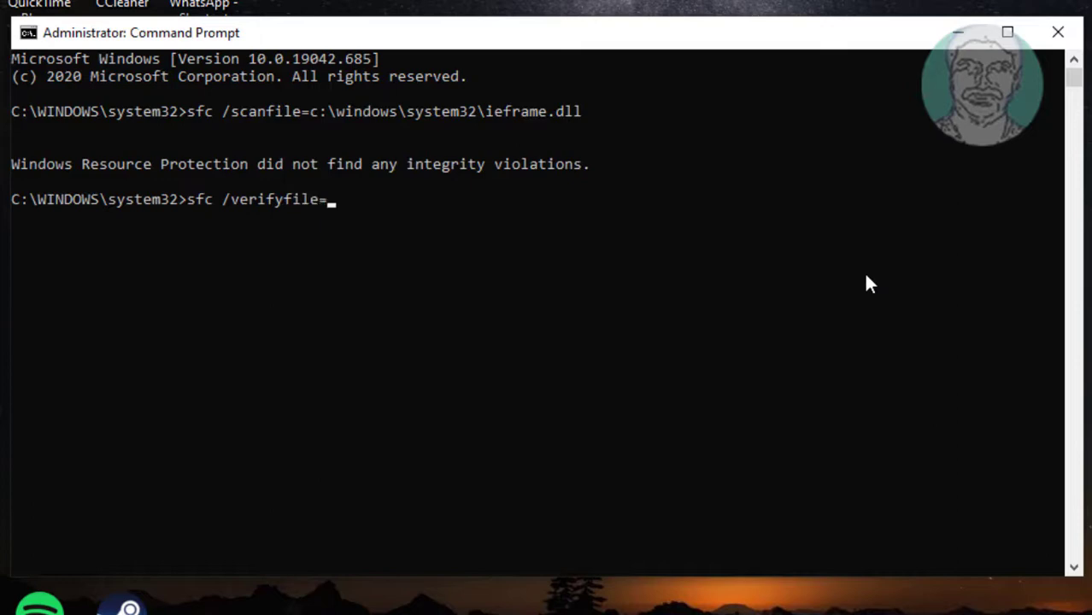
text(c:\)
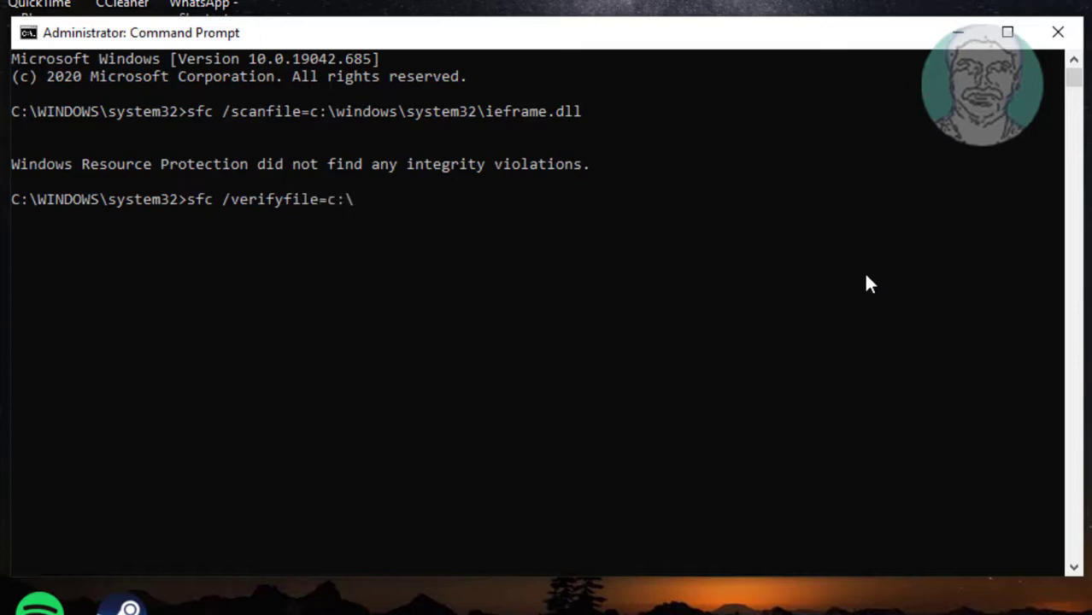
text(windows\)
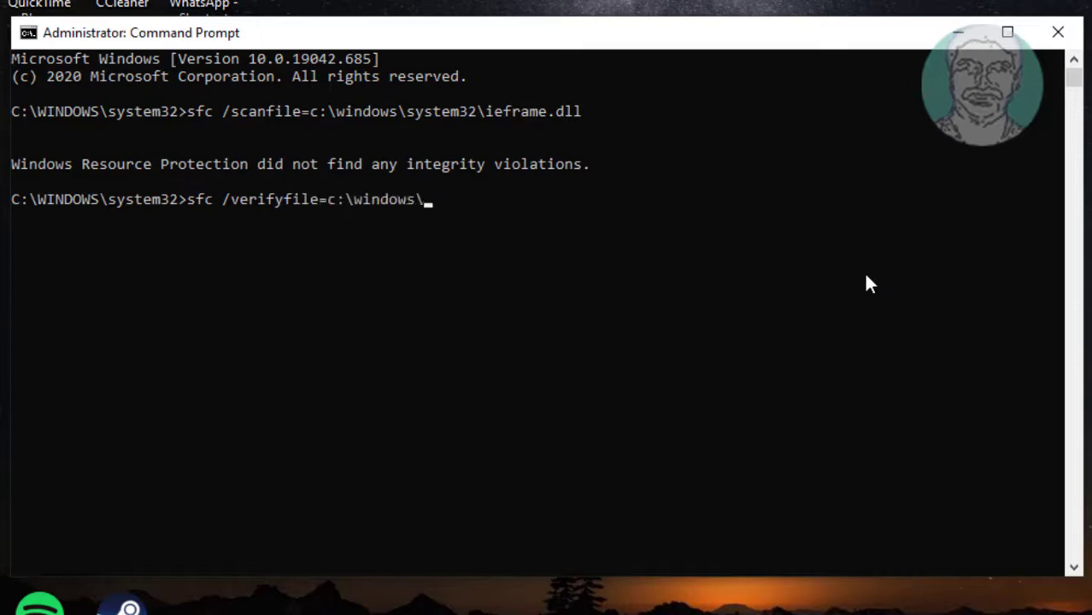
text(system)
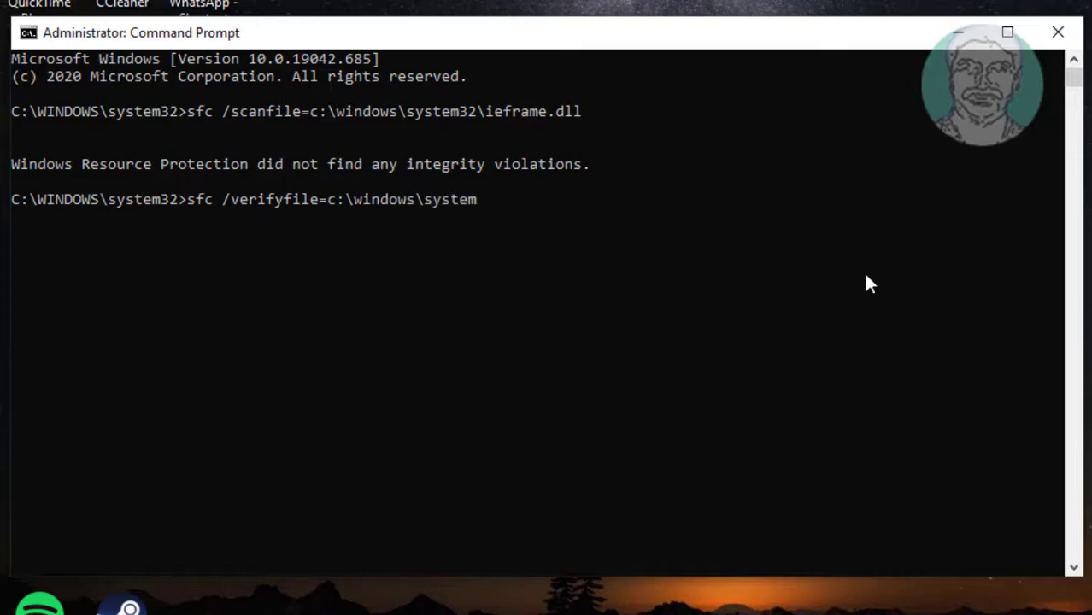
text(32\ie)
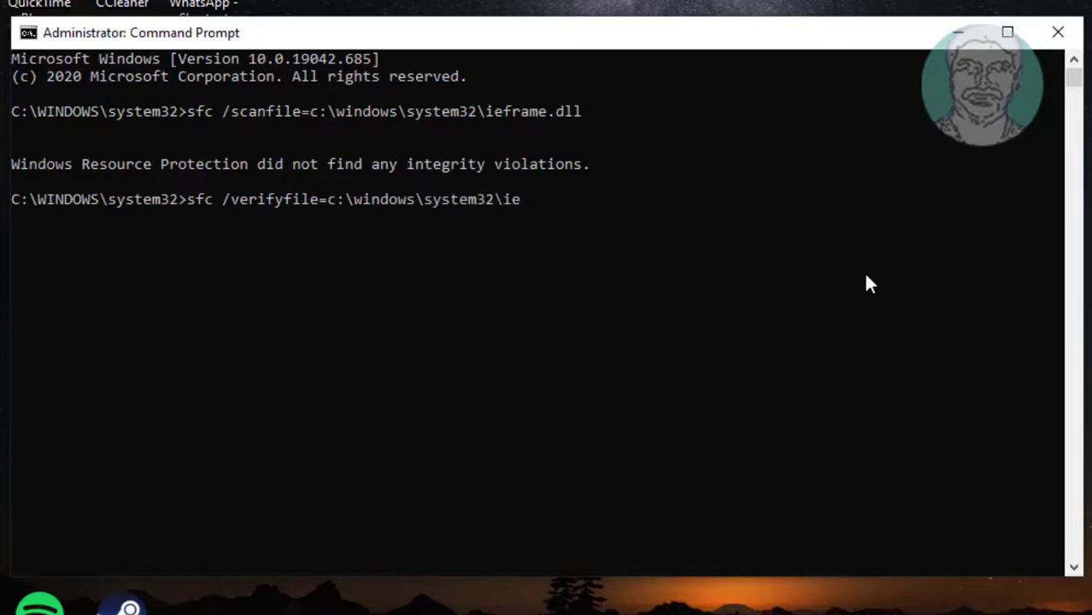
text(frame.d)
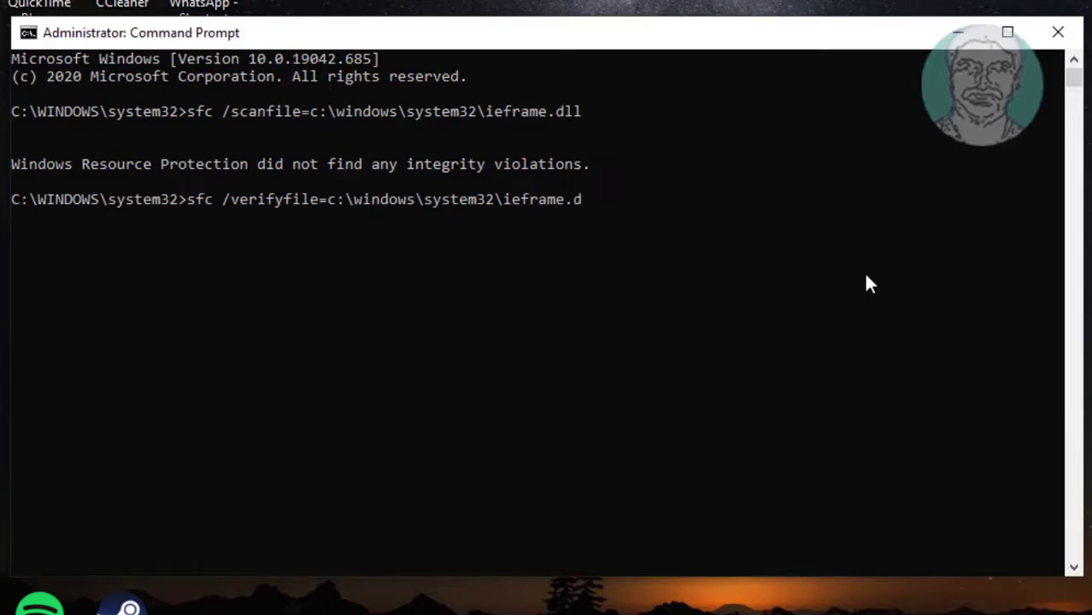
key(Enter)
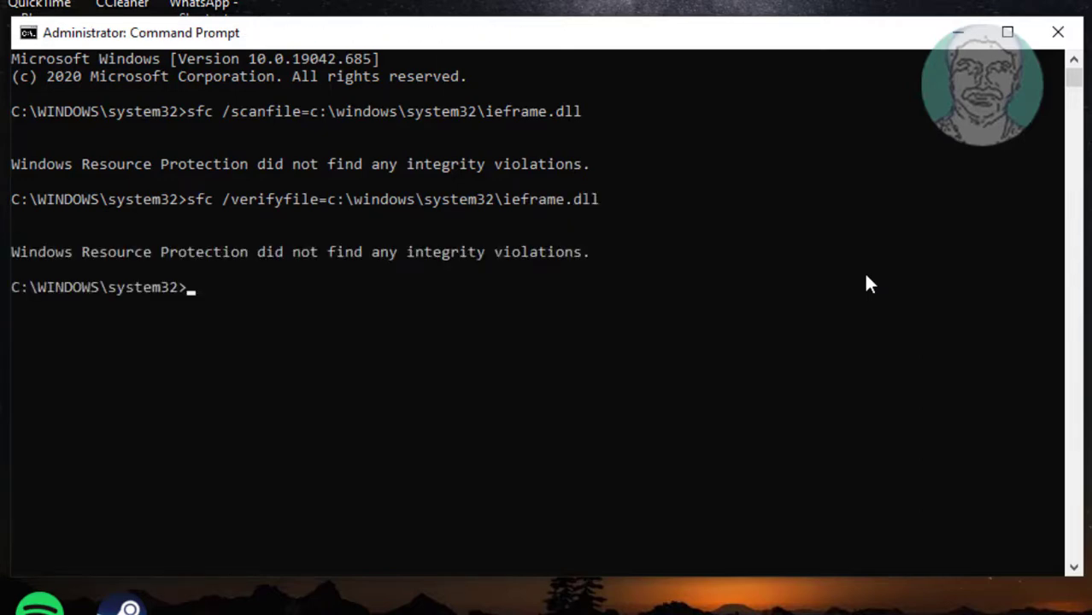
mouse_move(139, 192)
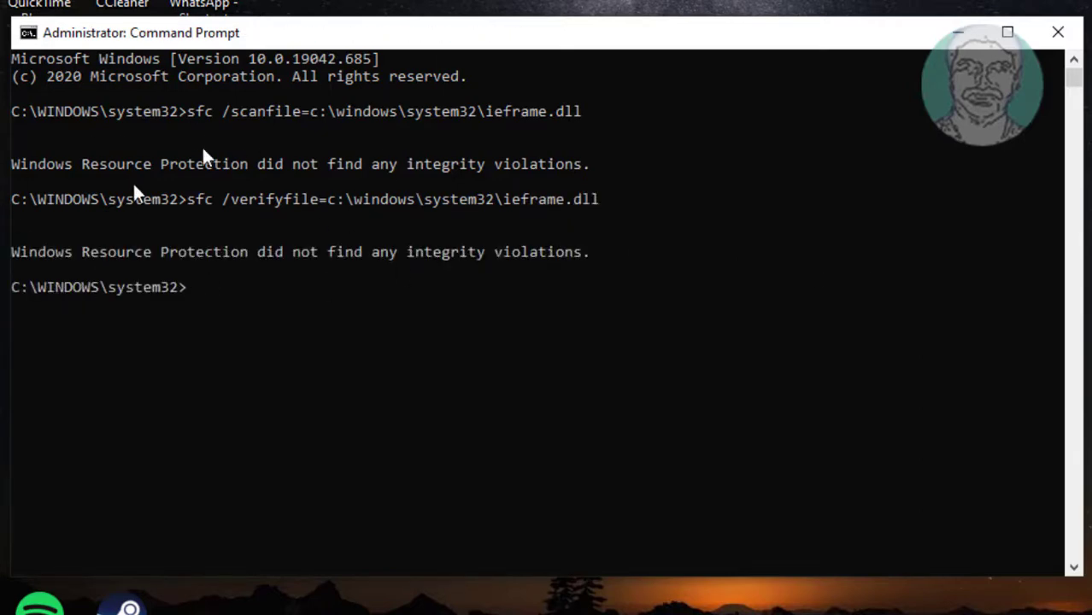
- Run assoc and chkdsk, close the admin Command Prompt, and open Start
text(assoc)
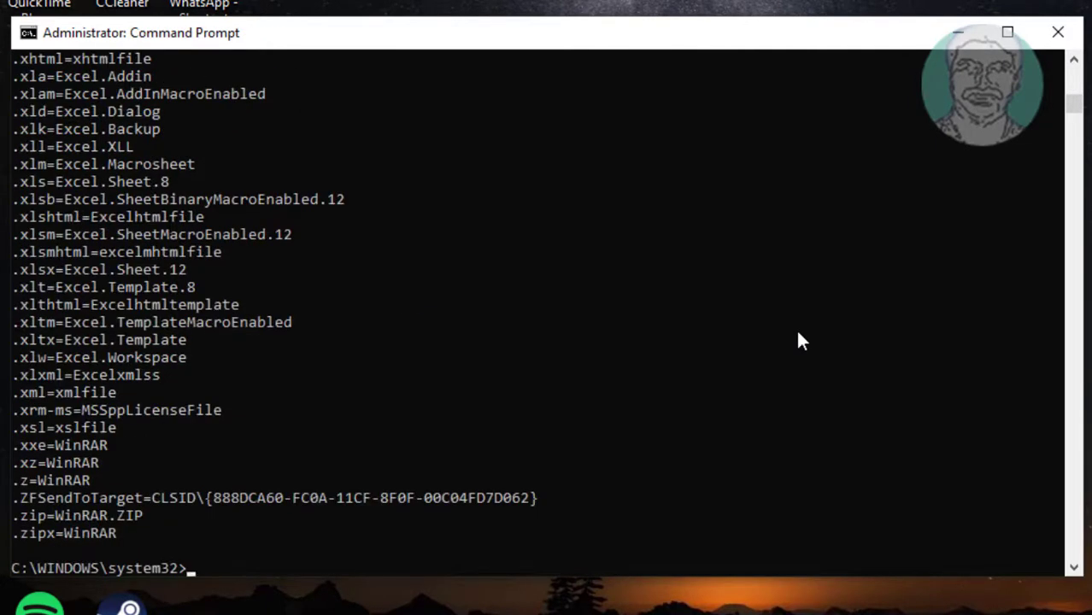
text(chkdsk)
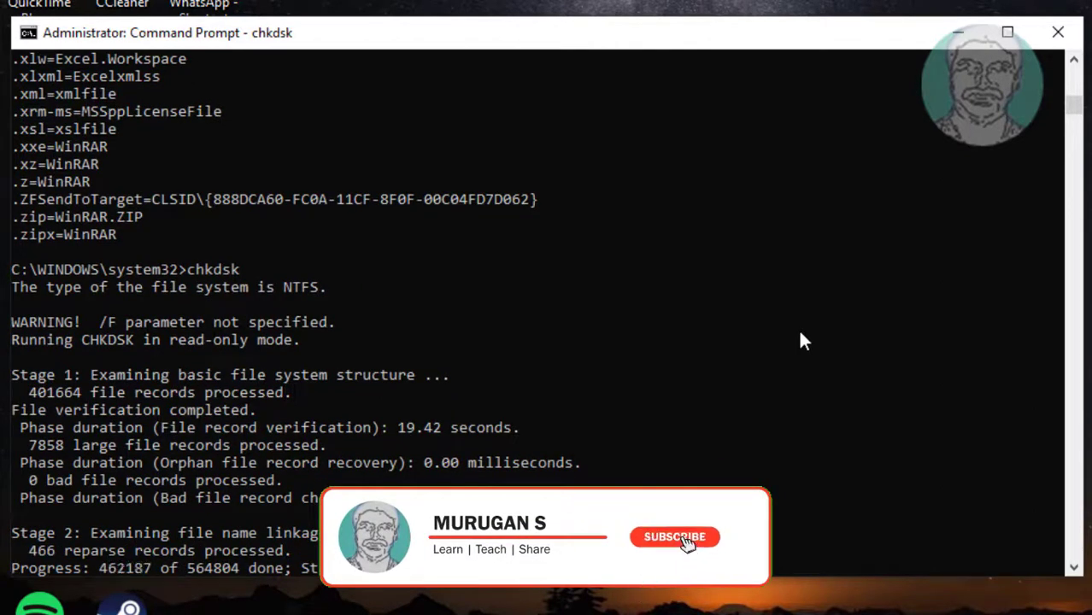
click(674, 537)
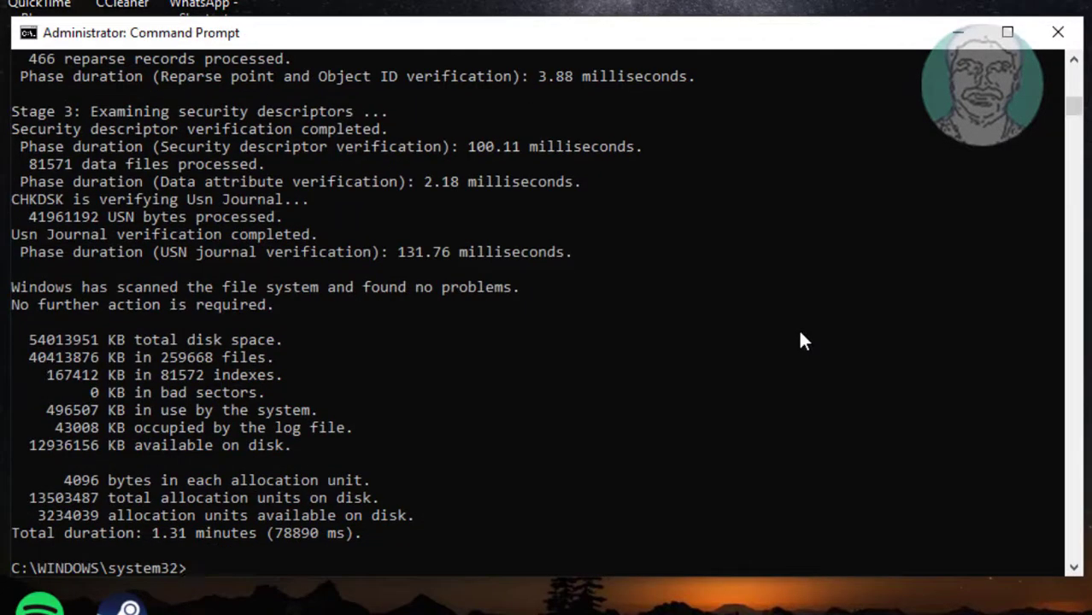
click(1058, 32)
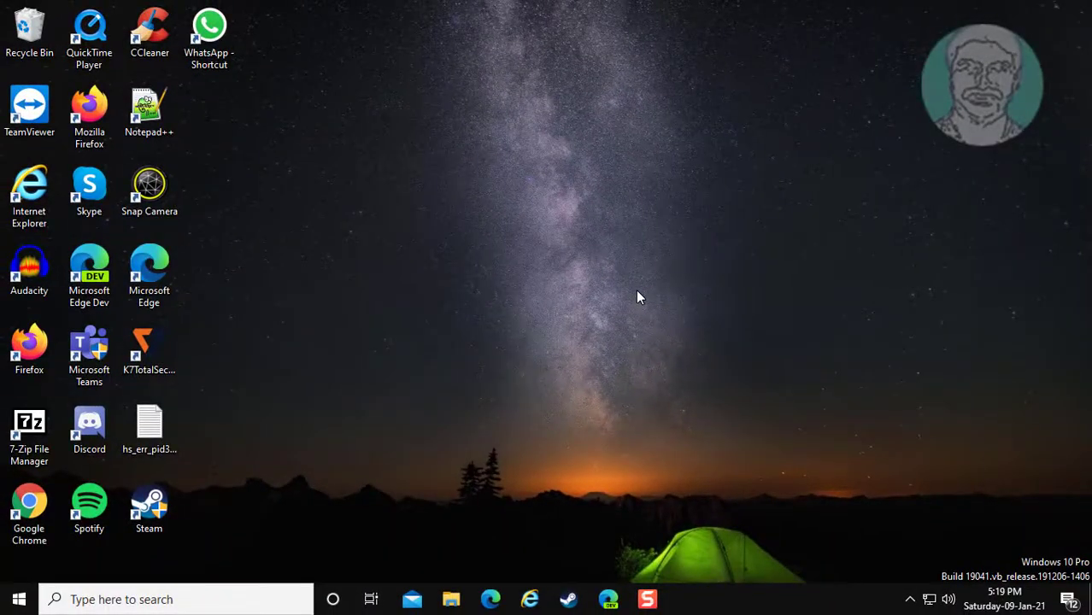
click(19, 599)
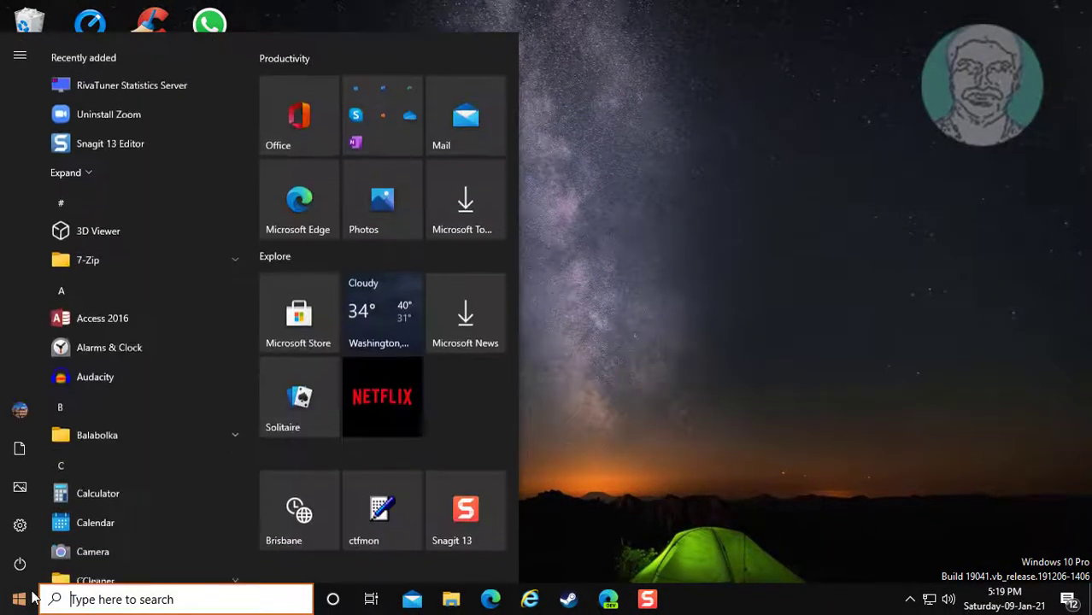